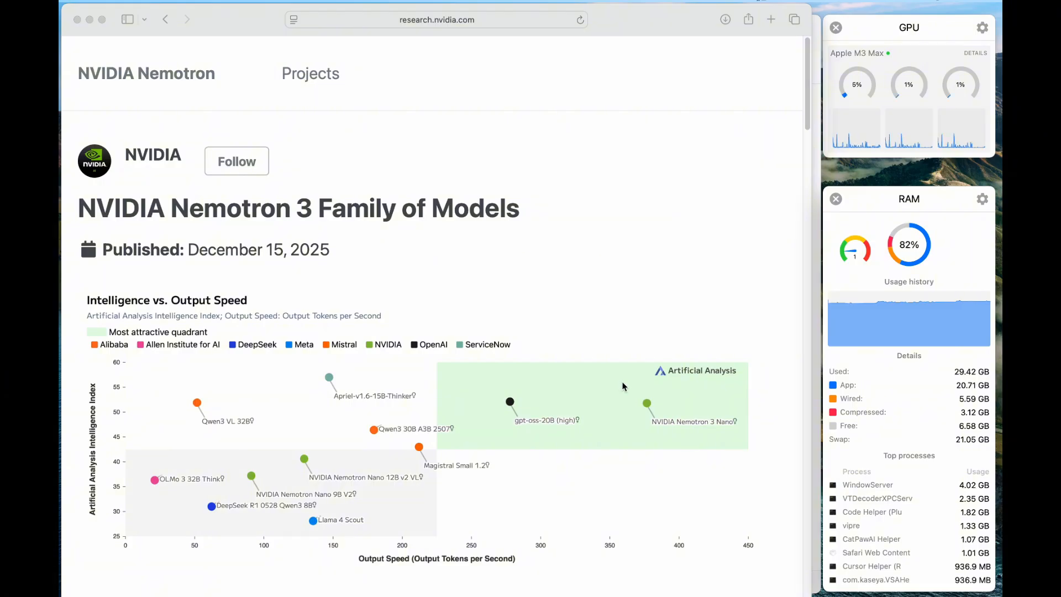
Scroll the NVIDIA Nemotron 3 article down past the technologies list to the Nano benchmark chart
scroll("down", 3)
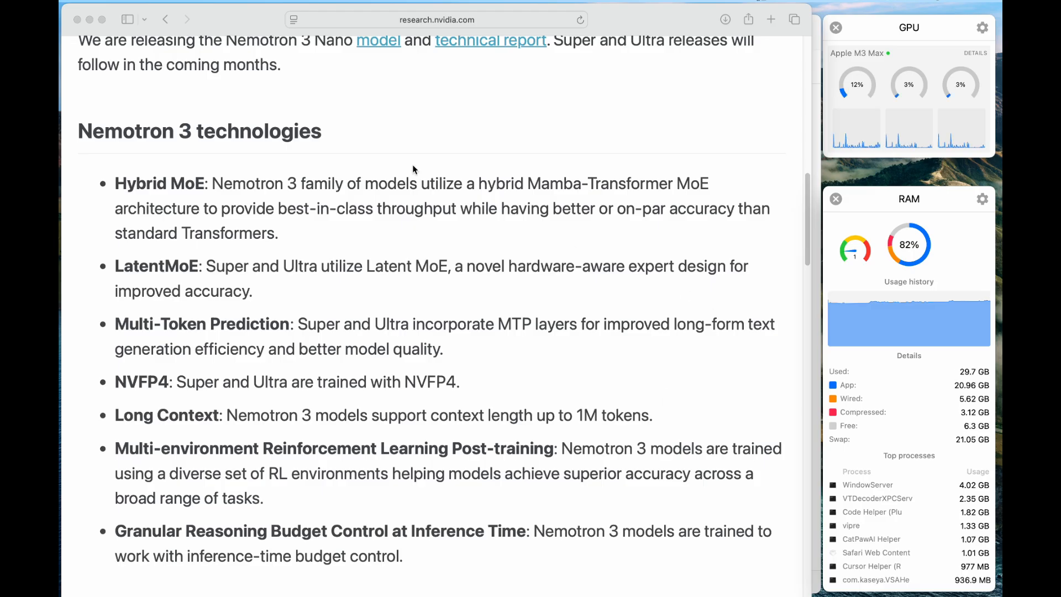
scroll("down", 3)
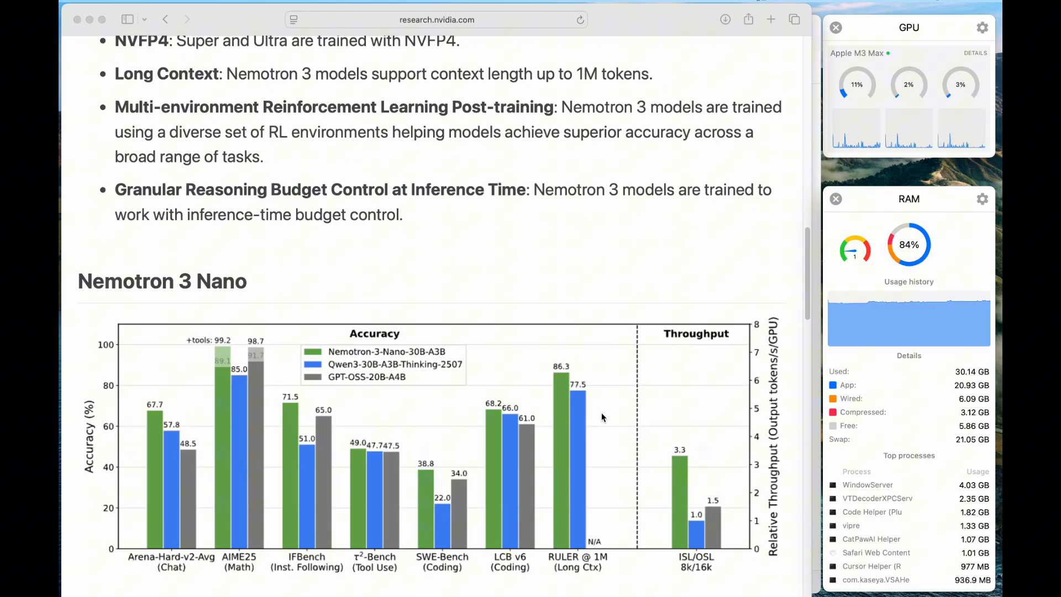
scroll("down", 3)
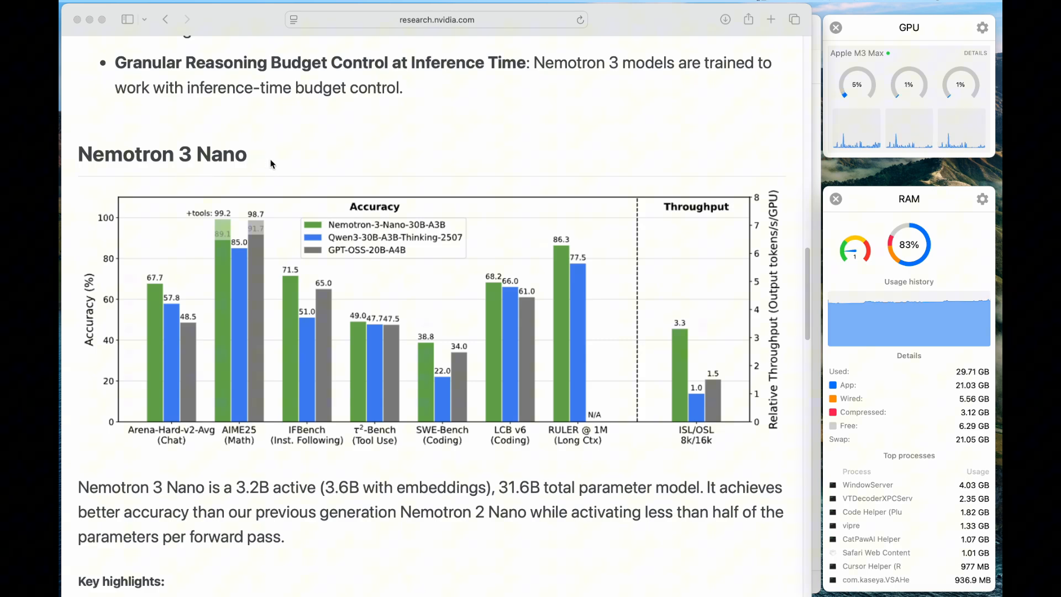
mouse_move(602, 481)
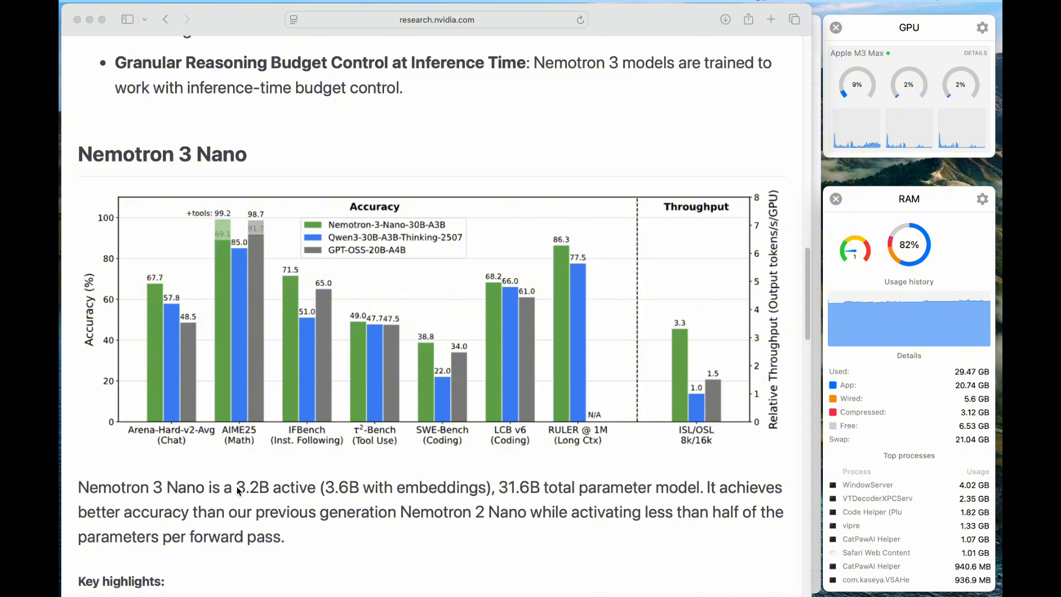
mouse_move(249, 503)
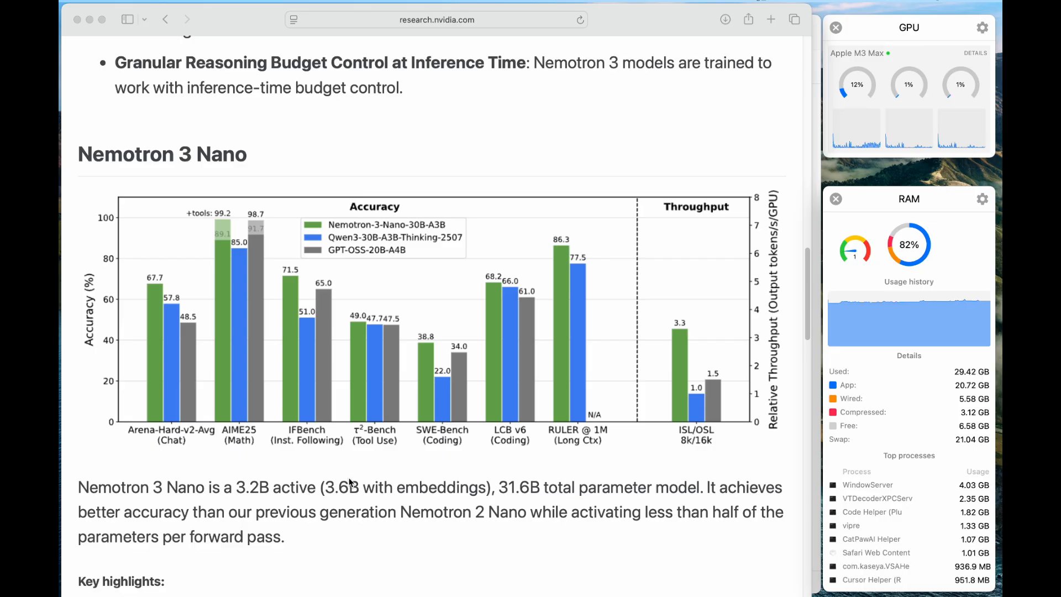
mouse_move(342, 514)
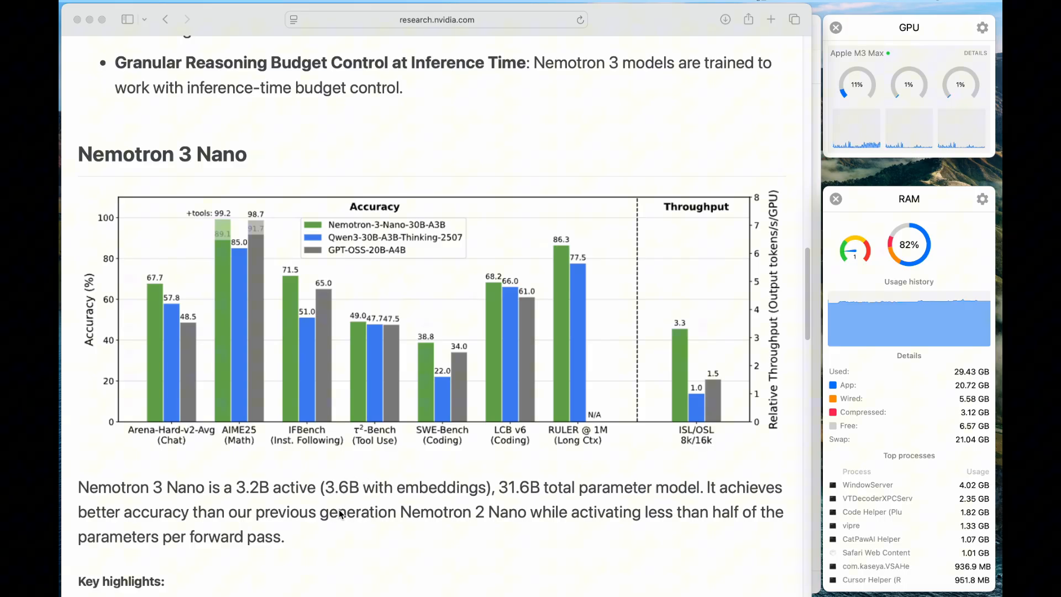
mouse_move(140, 302)
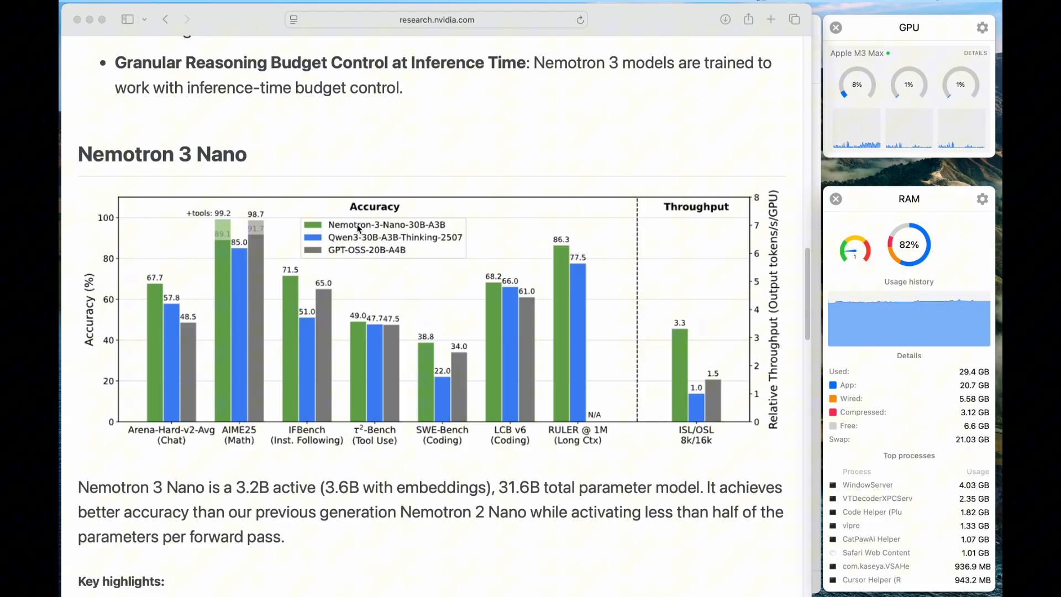
mouse_move(328, 229)
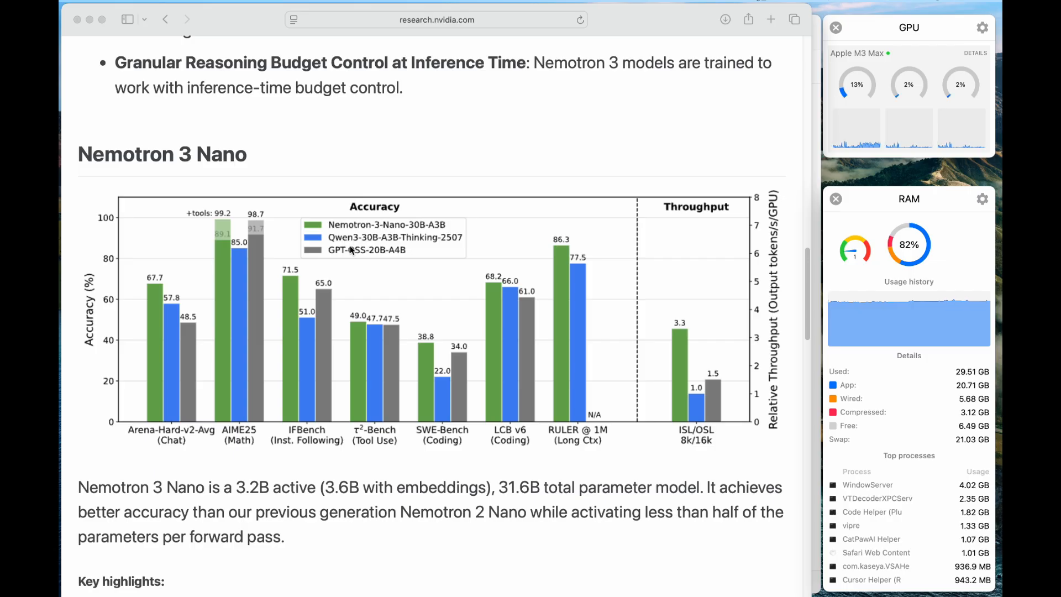
mouse_move(358, 262)
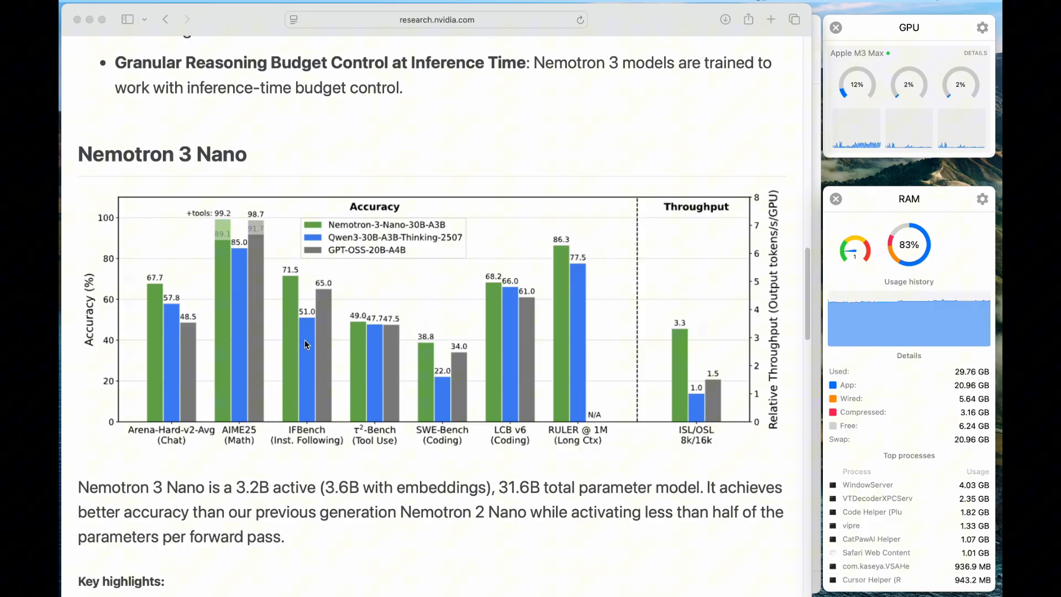
mouse_move(663, 356)
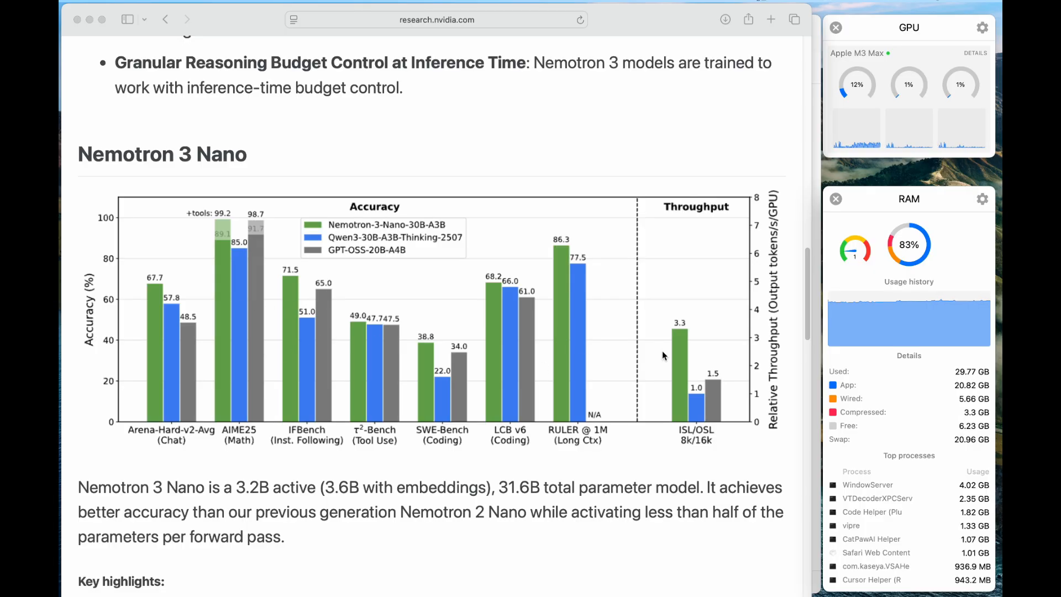
mouse_move(787, 475)
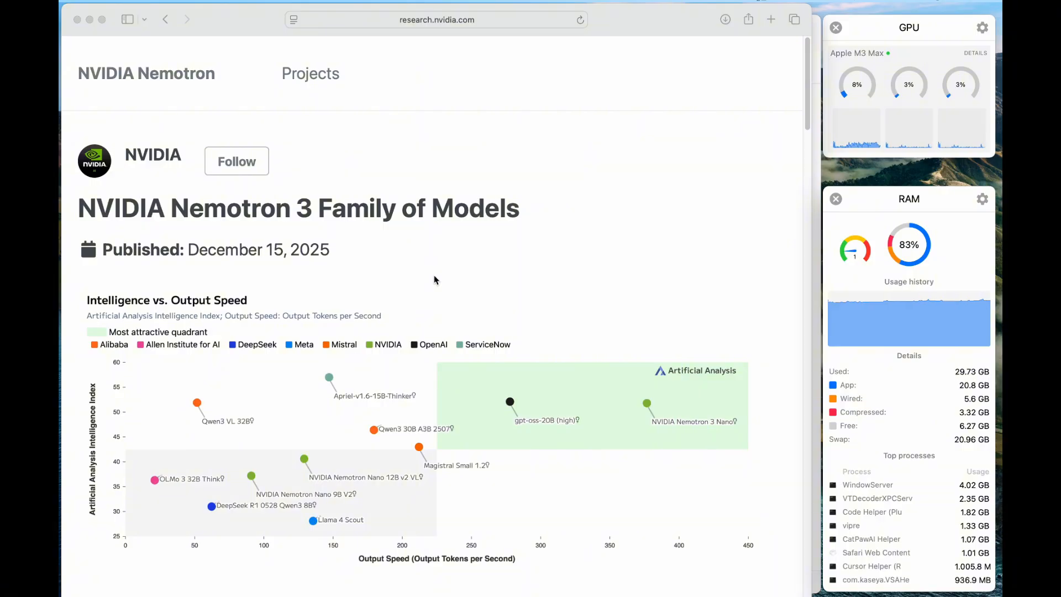
mouse_move(485, 286)
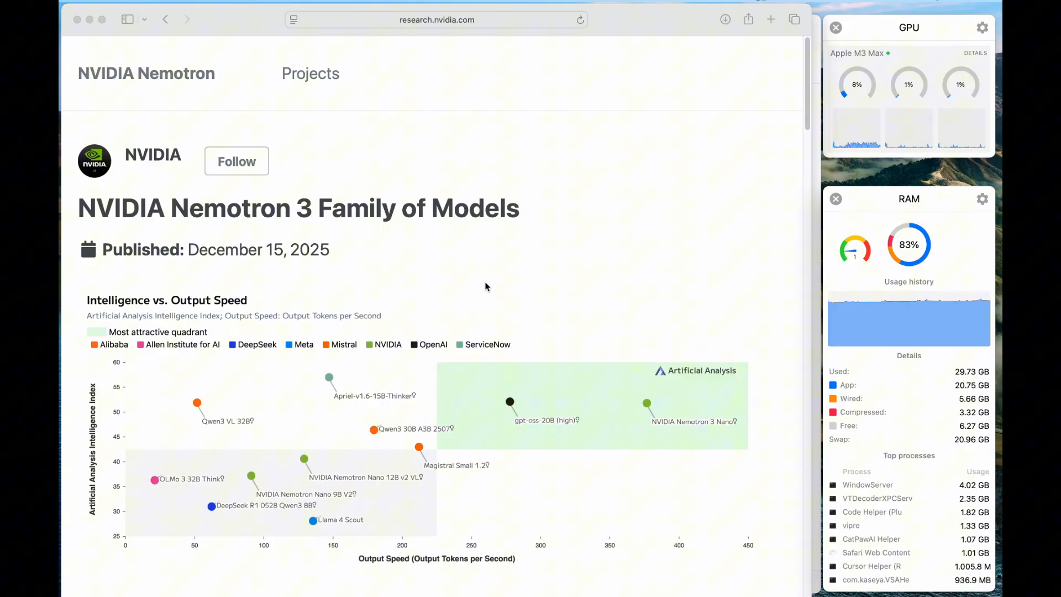
mouse_move(725, 279)
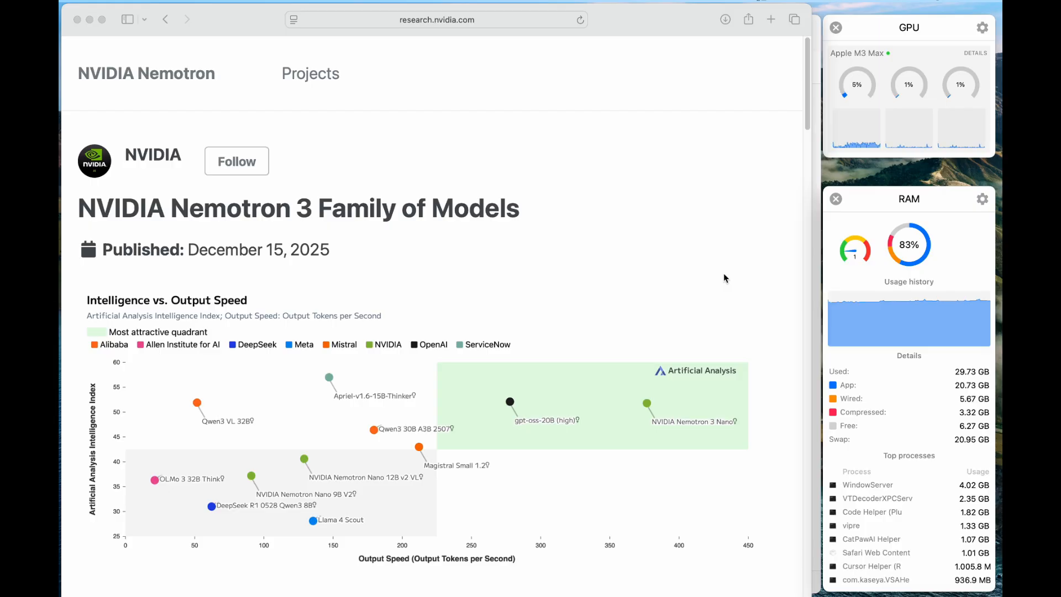
mouse_move(561, 339)
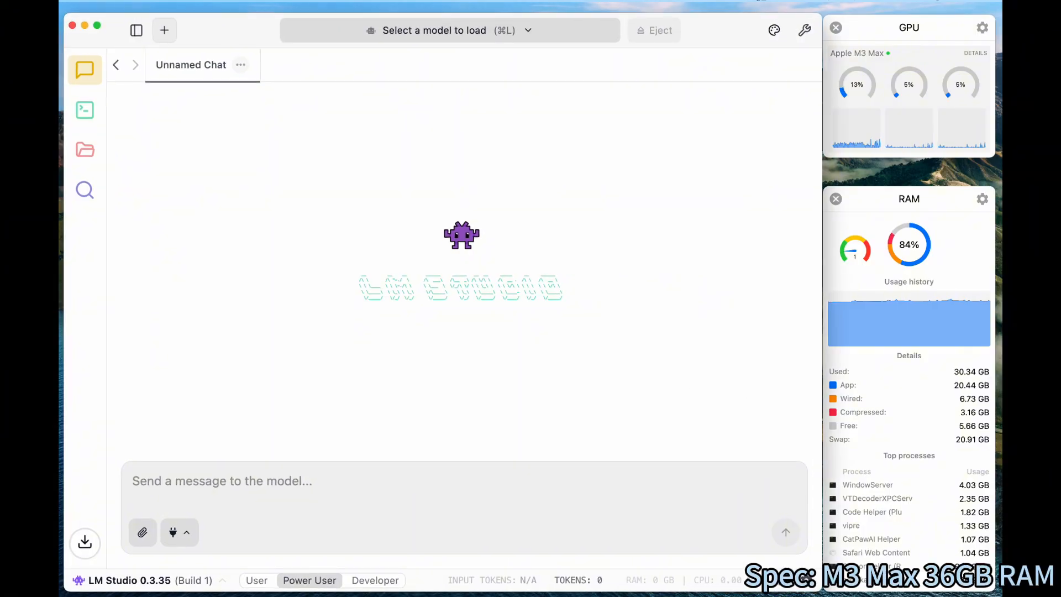
mouse_move(341, 407)
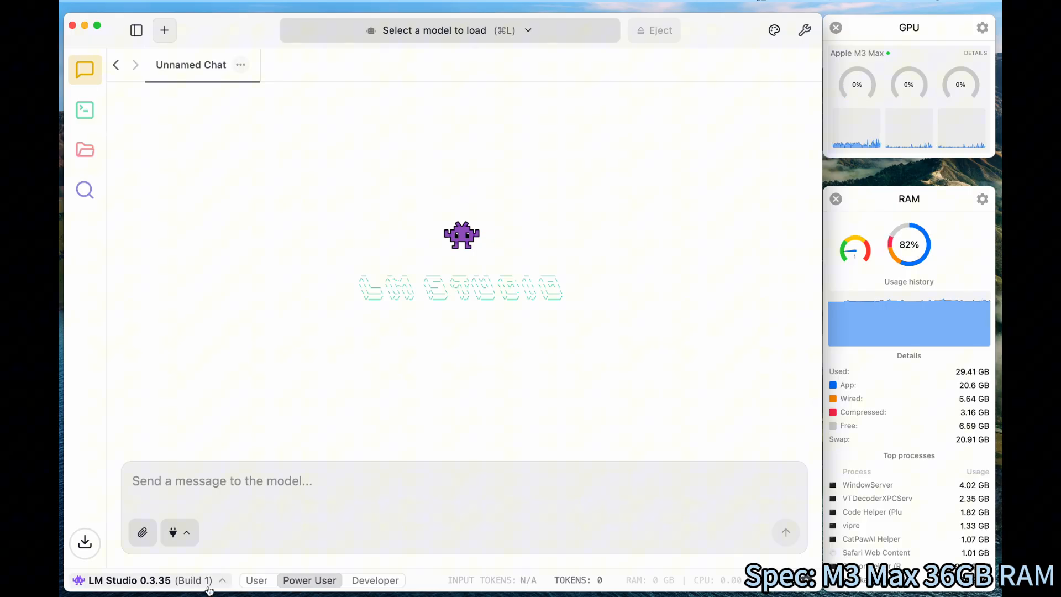
mouse_move(364, 352)
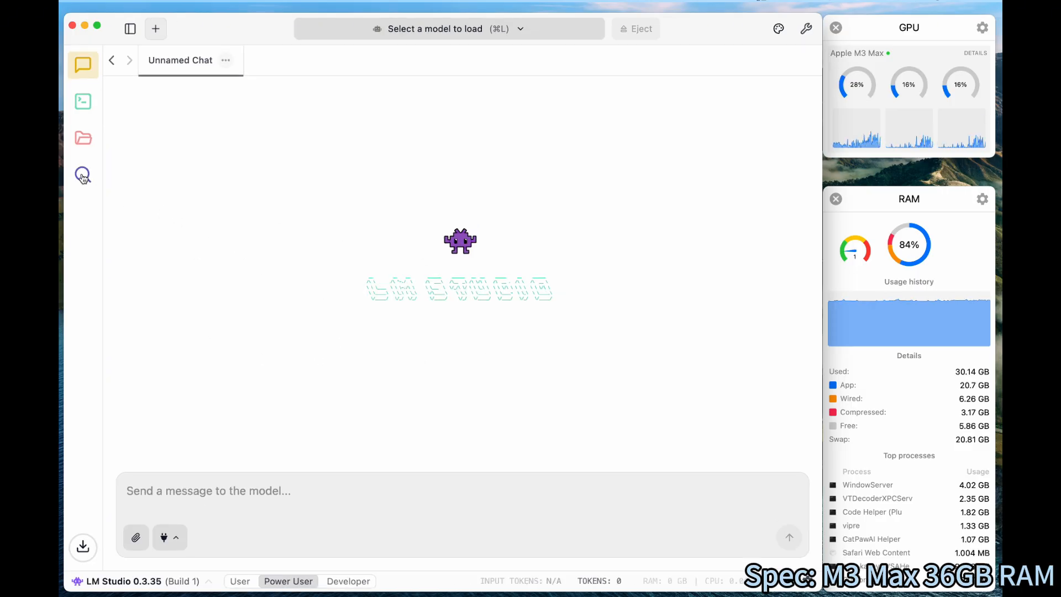
Bring up LM Studio's model search from the left sidebar
left_click(82, 176)
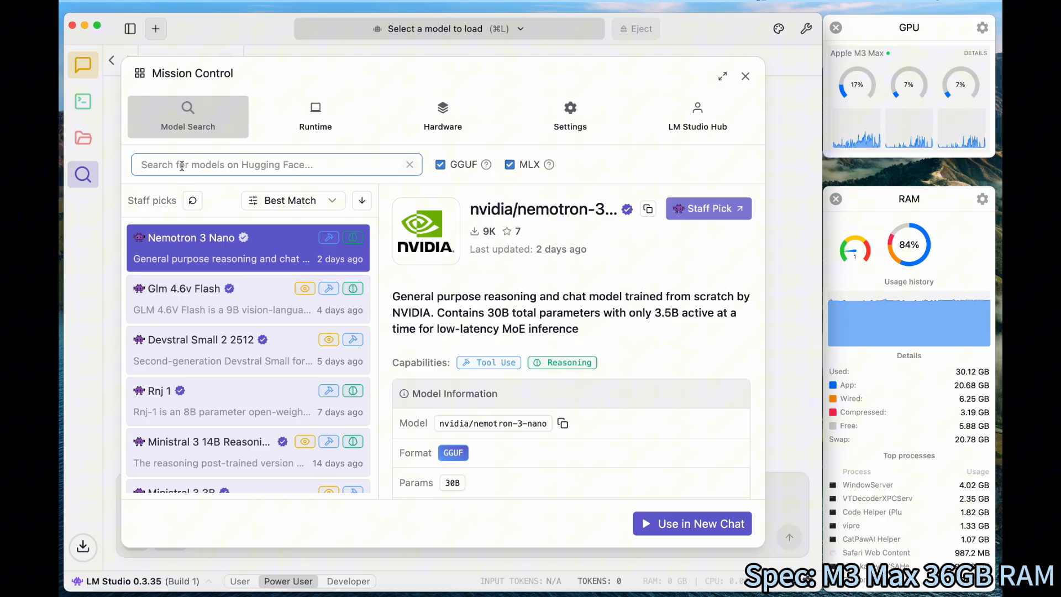
Search 'nemotron', confirm Nemotron 3 Nano's Q4_K_M file is downloaded, and return to the empty chat
type("nemotron")
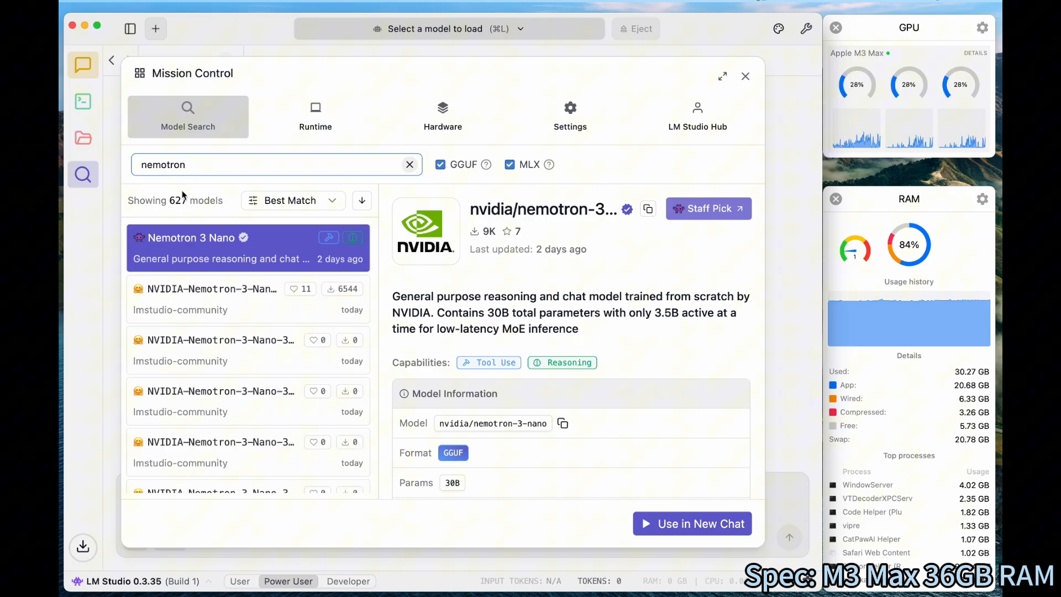
mouse_move(623, 233)
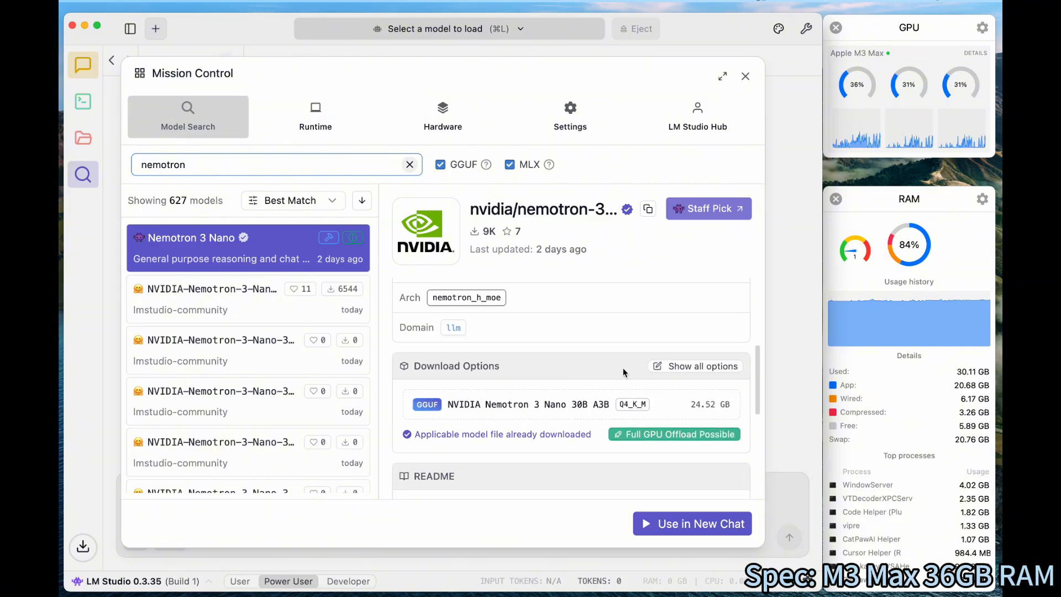
mouse_move(699, 417)
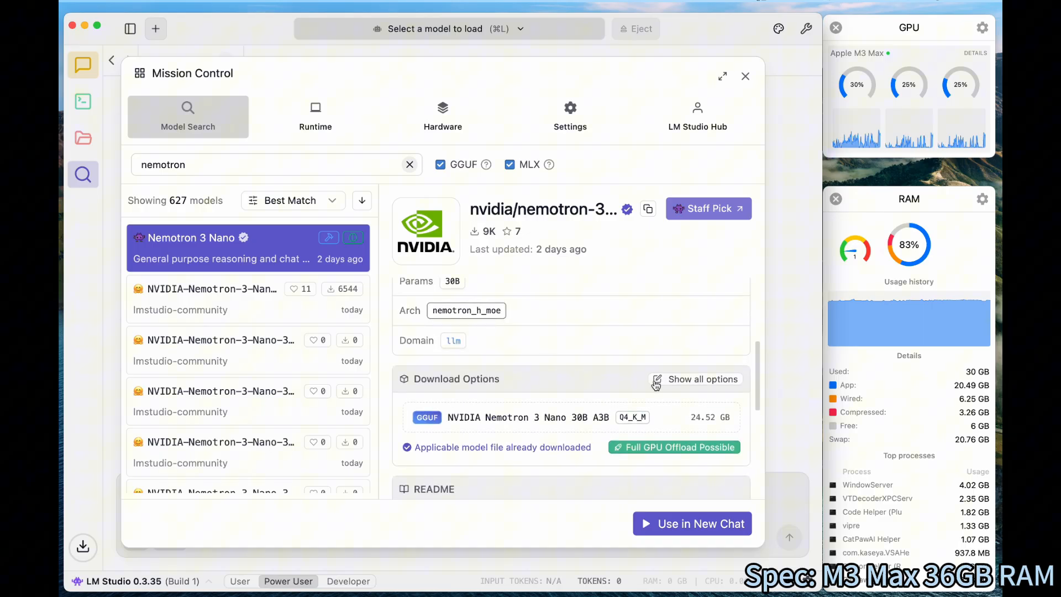
left_click(703, 379)
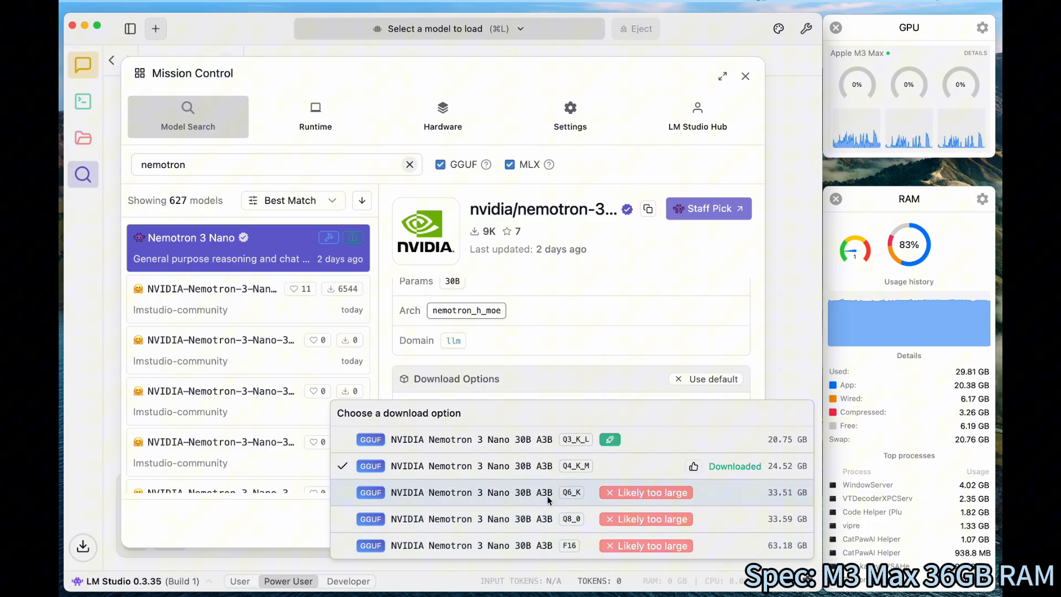
mouse_move(567, 533)
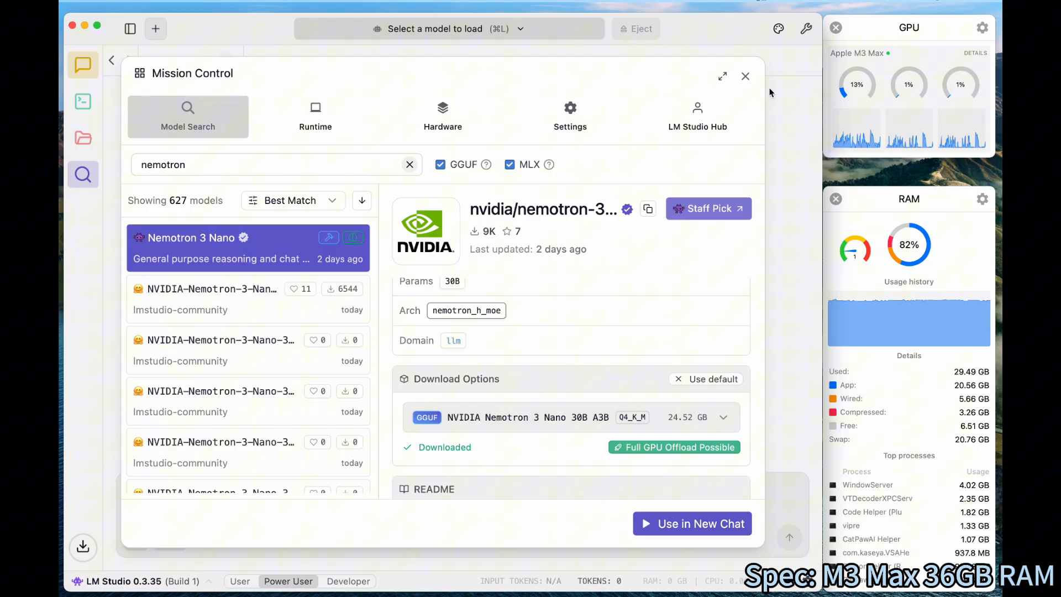
left_click(744, 76)
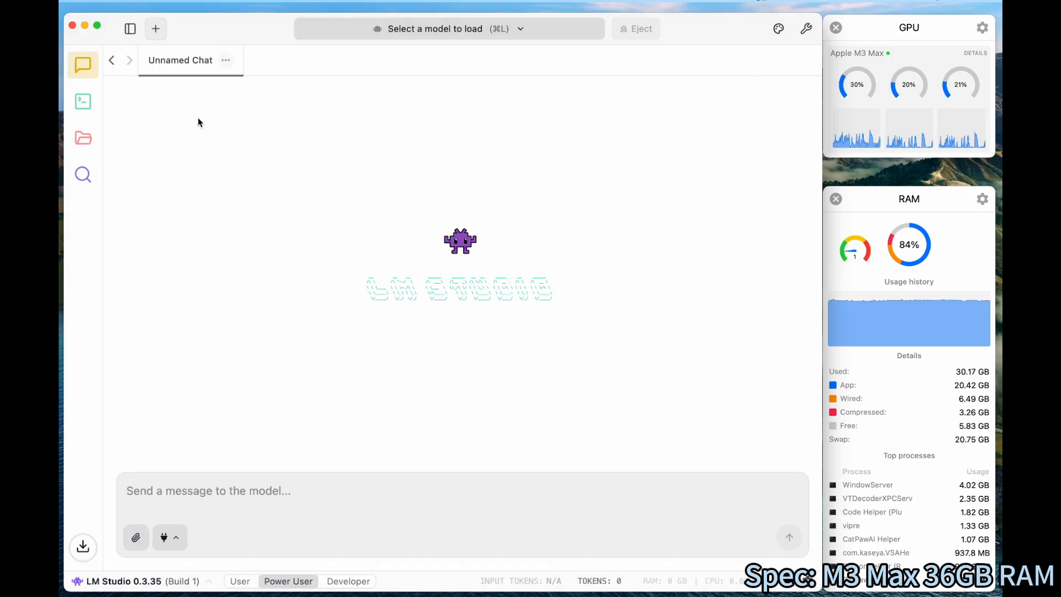
mouse_move(167, 385)
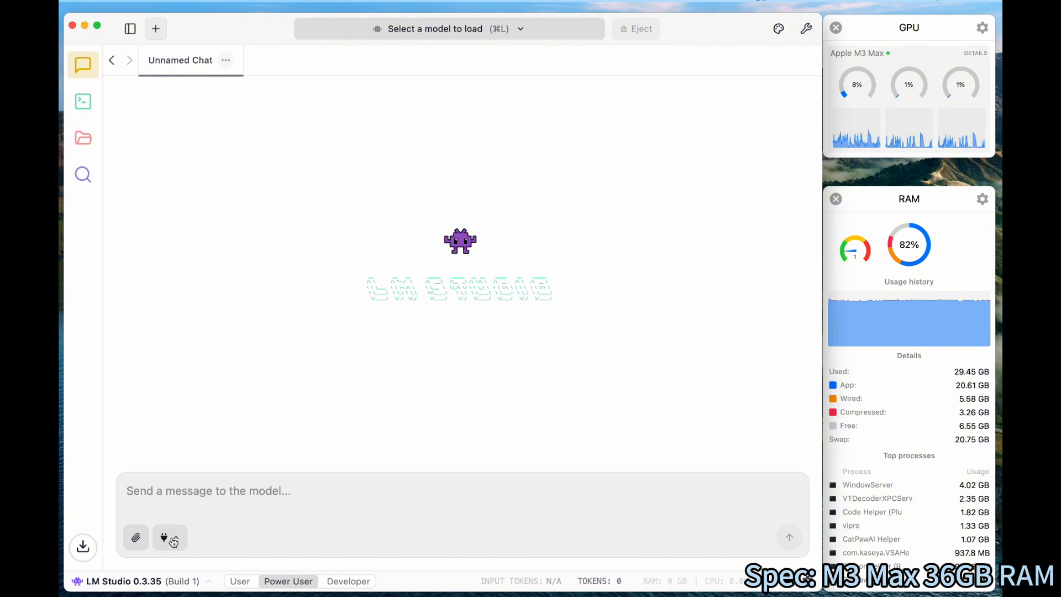
left_click(169, 537)
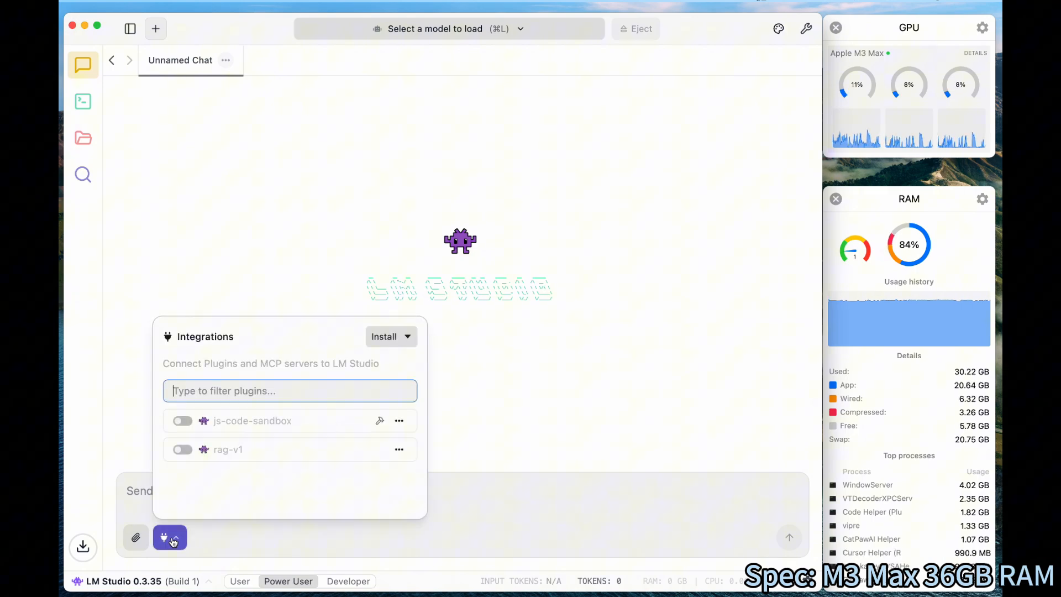
left_click(170, 537)
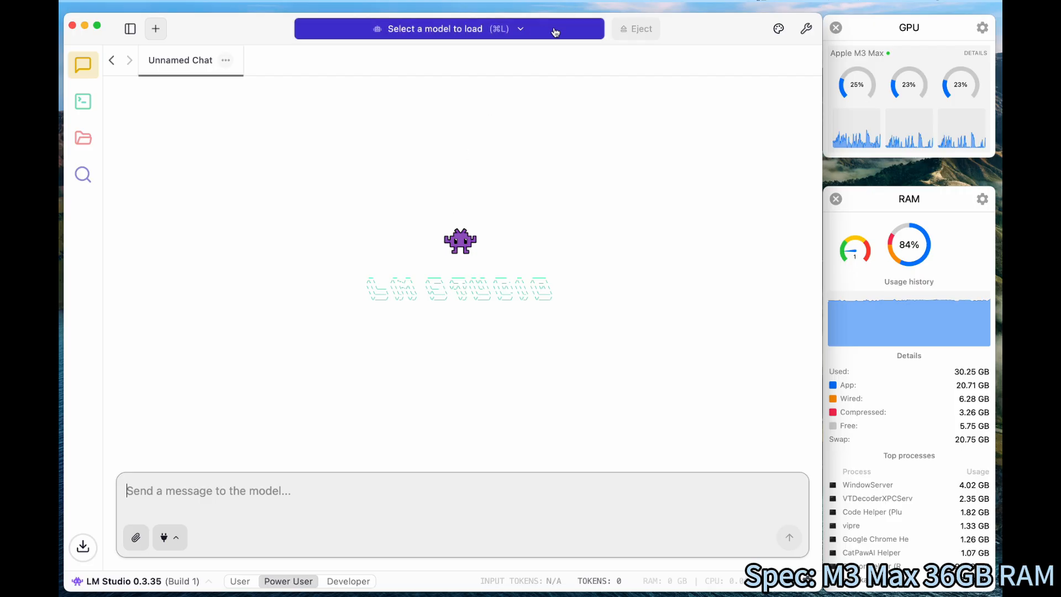
mouse_move(500, 32)
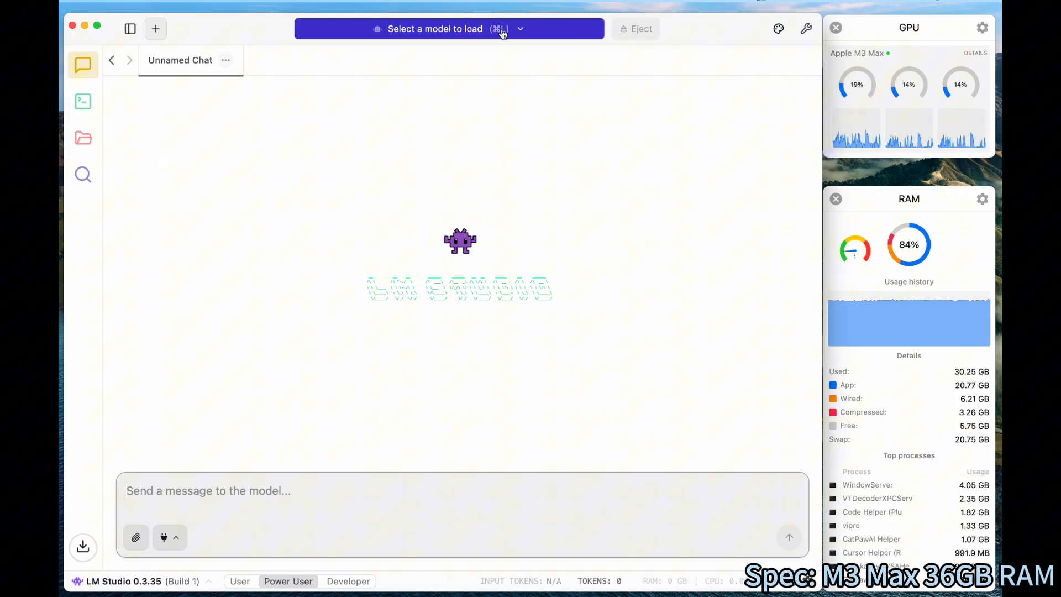
Load Nemotron 3 Nano from Your Models into the Unnamed Chat
left_click(447, 29)
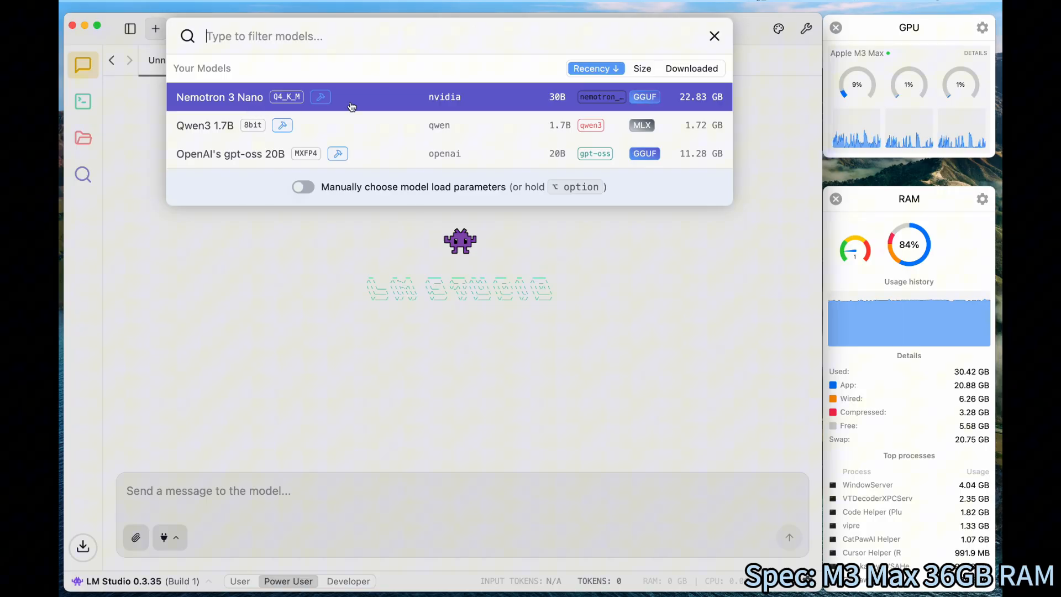
mouse_move(436, 101)
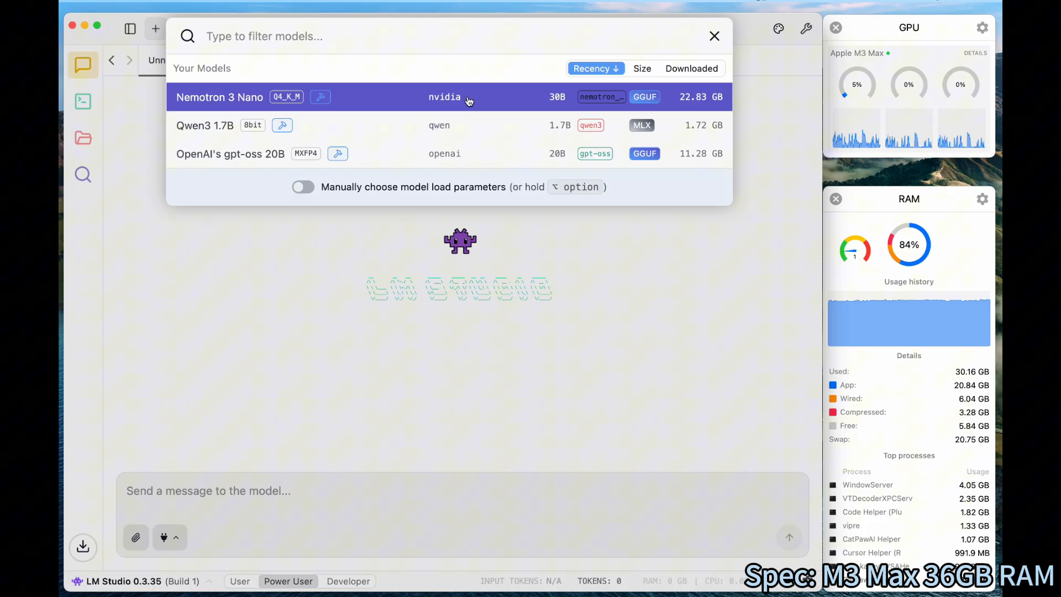
left_click(219, 97)
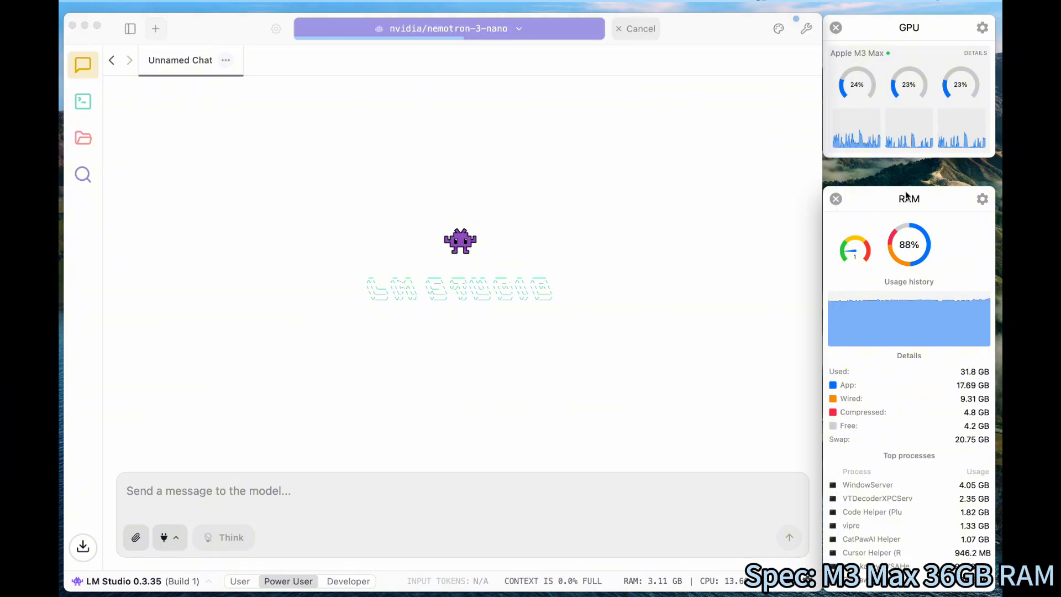
mouse_move(943, 239)
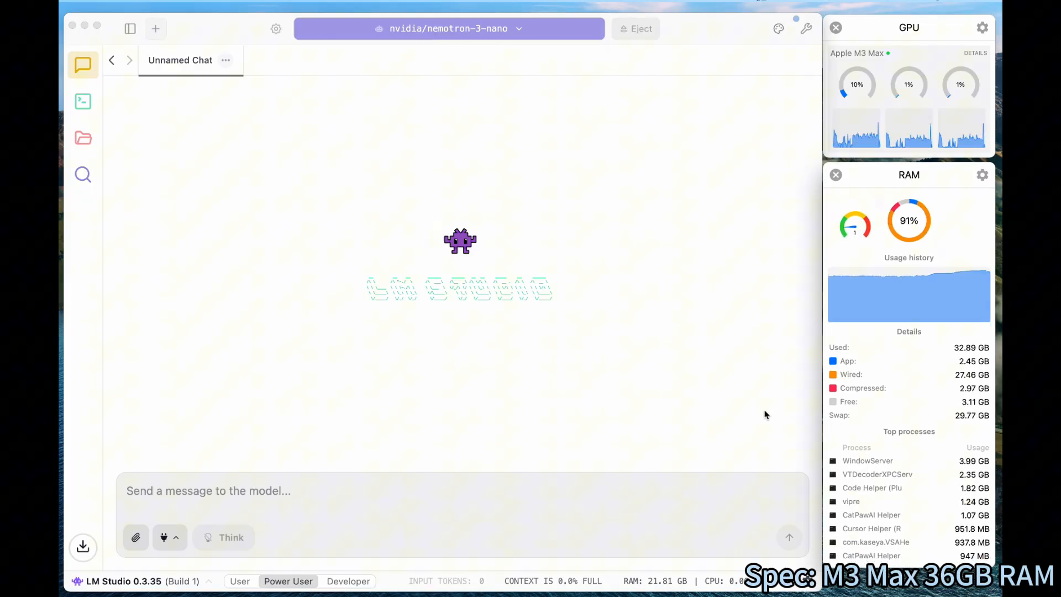
mouse_move(604, 388)
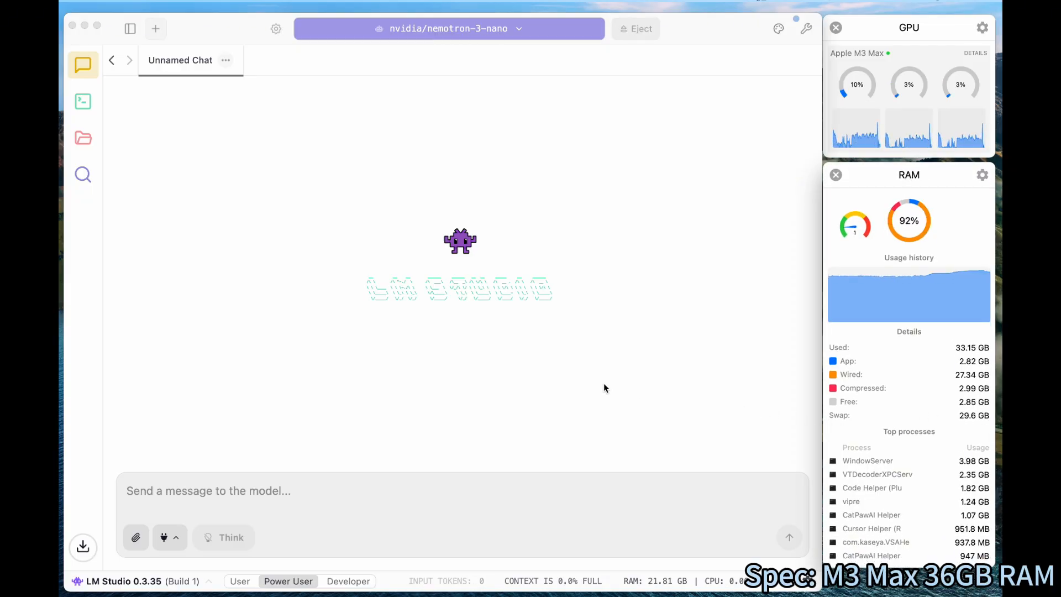
Write "what model are you? what's your architecture" in the message box
type("what m")
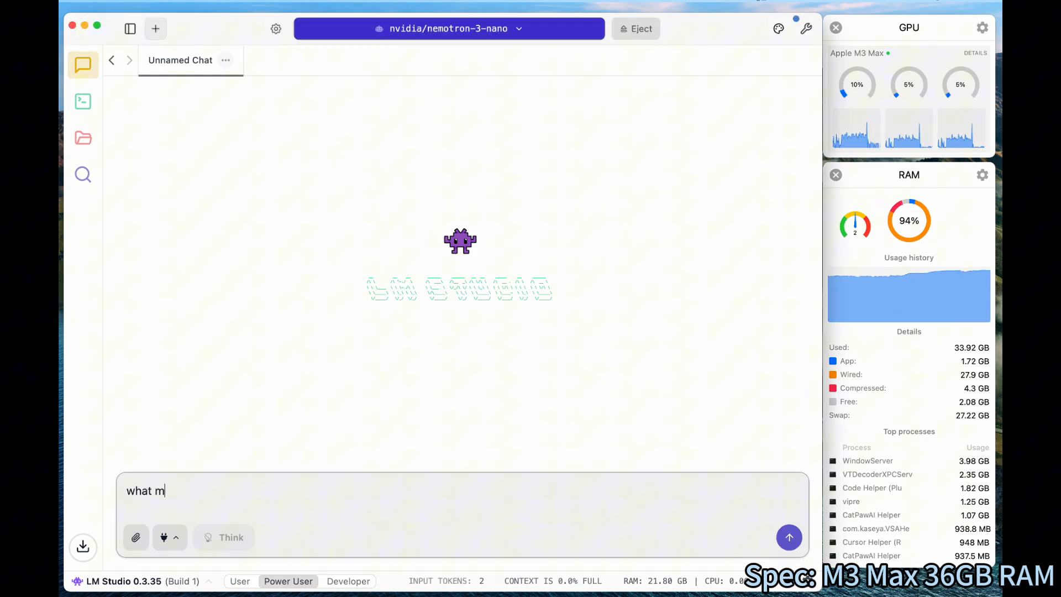
type("odel are")
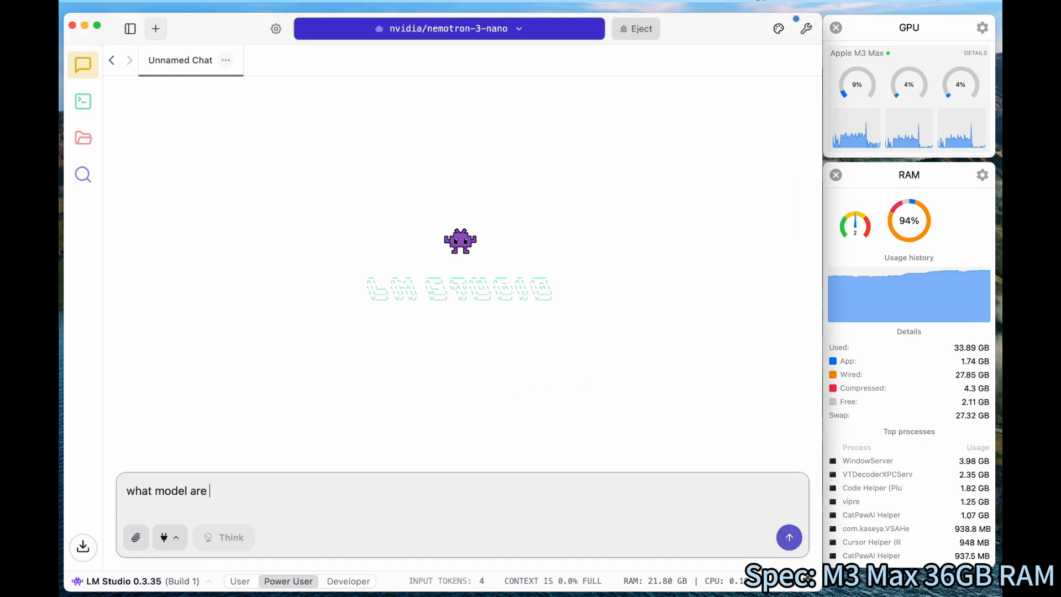
type("you? what's your ar")
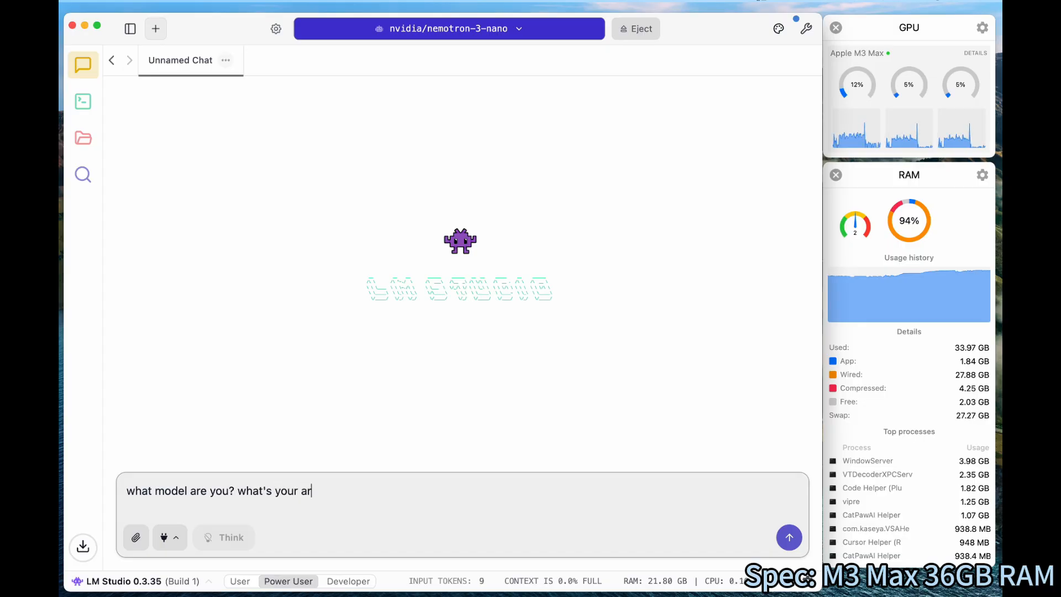
type("chitecture")
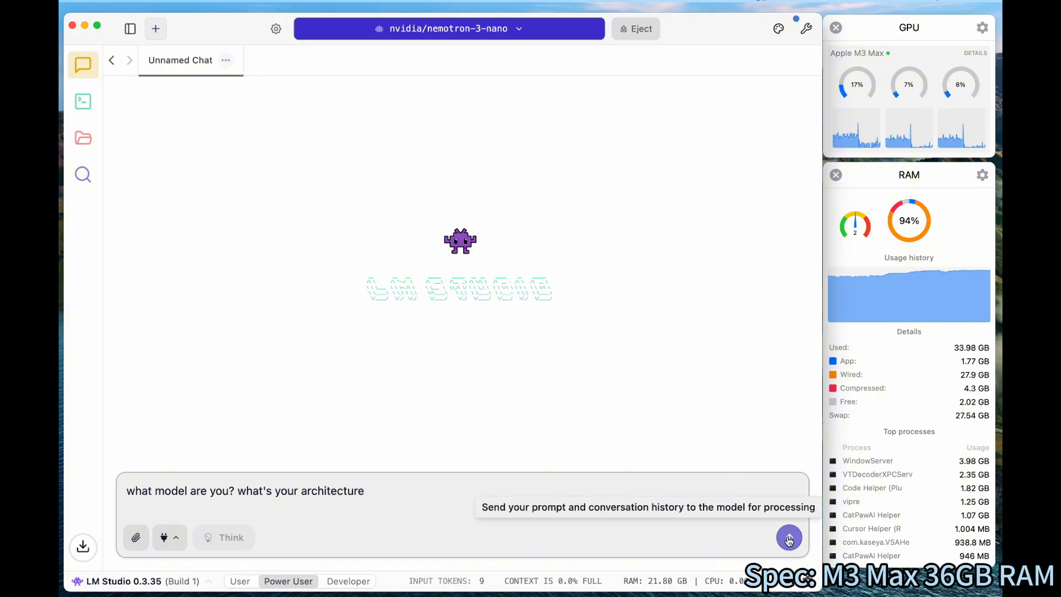
Send the architecture question and follow Nemotron 3 Nano's streaming answer downward
left_click(788, 537)
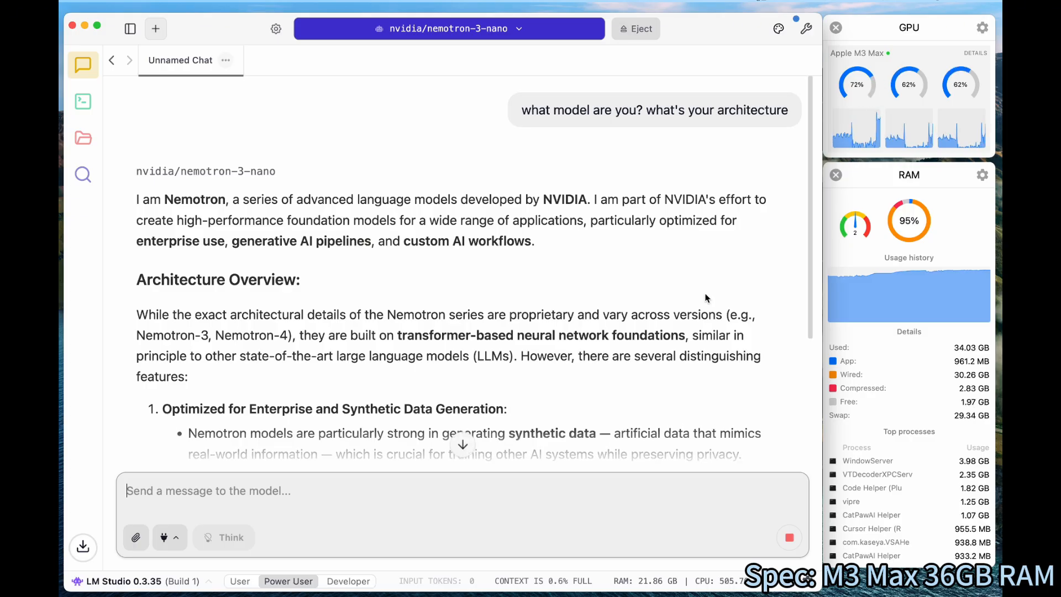
scroll("down", 3)
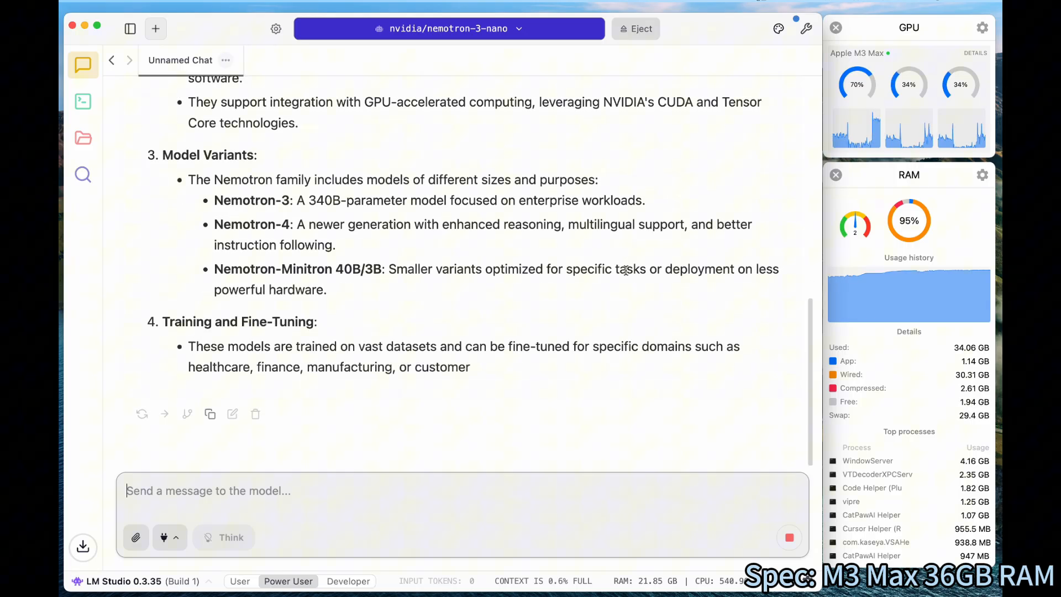
scroll("down", 3)
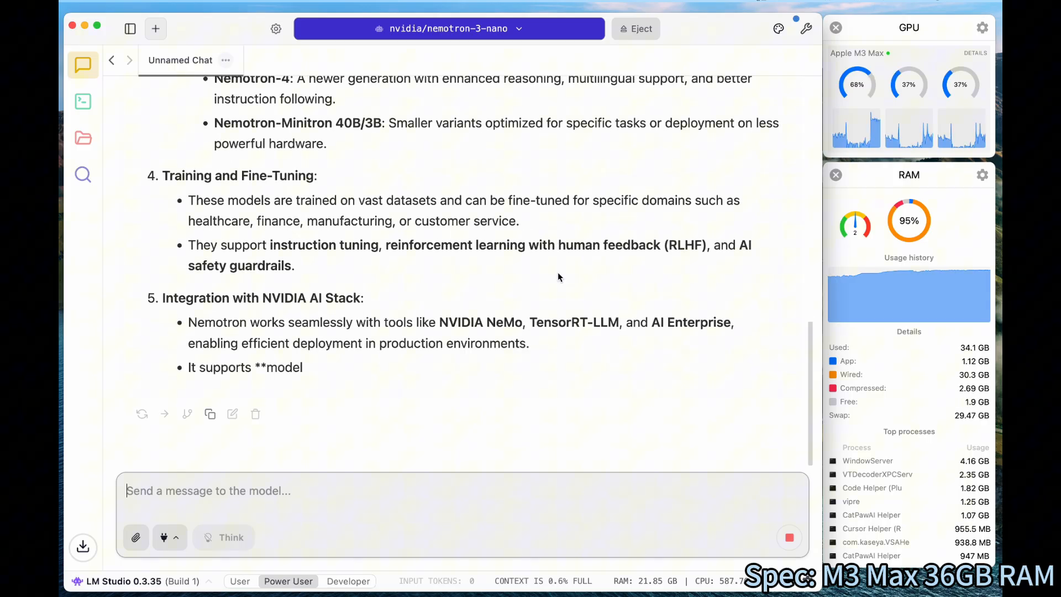
scroll("down", 3)
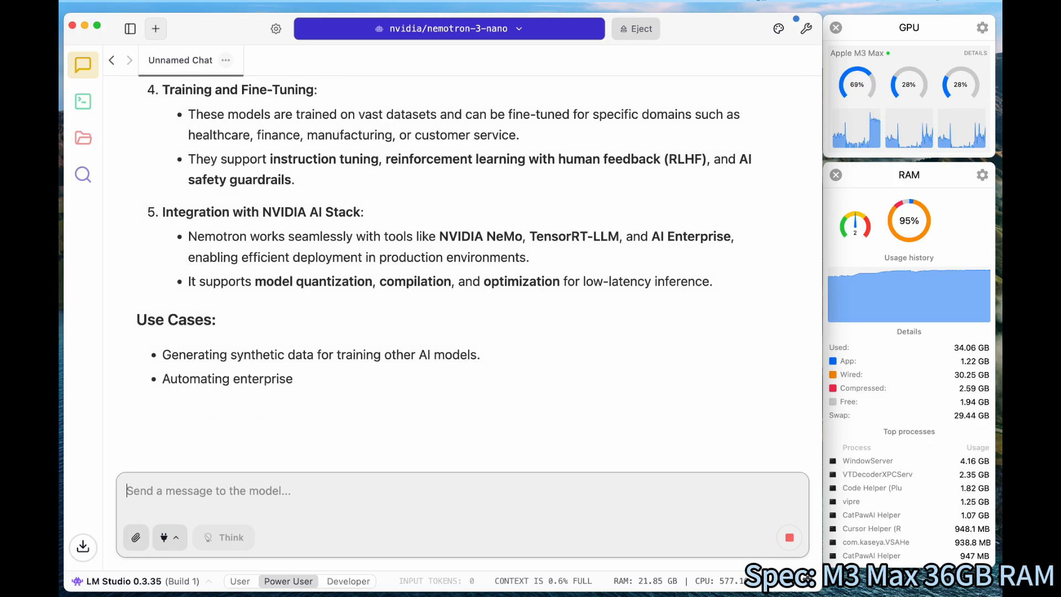
scroll("down", 3)
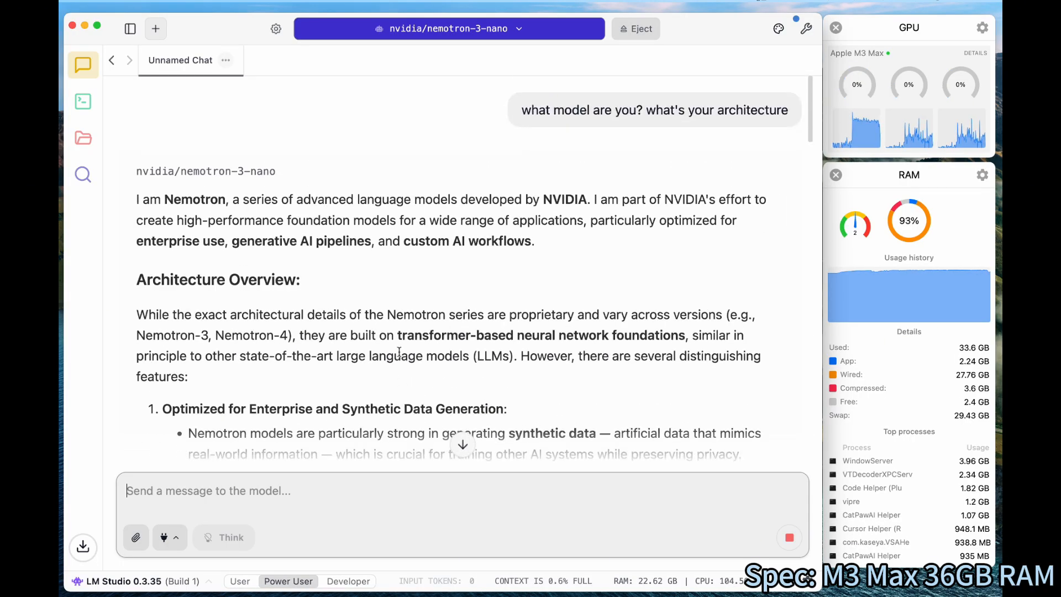
Scroll to the finished answer's summary and the 19.06 tok/sec, 1243-token stats line
scroll("down", 3)
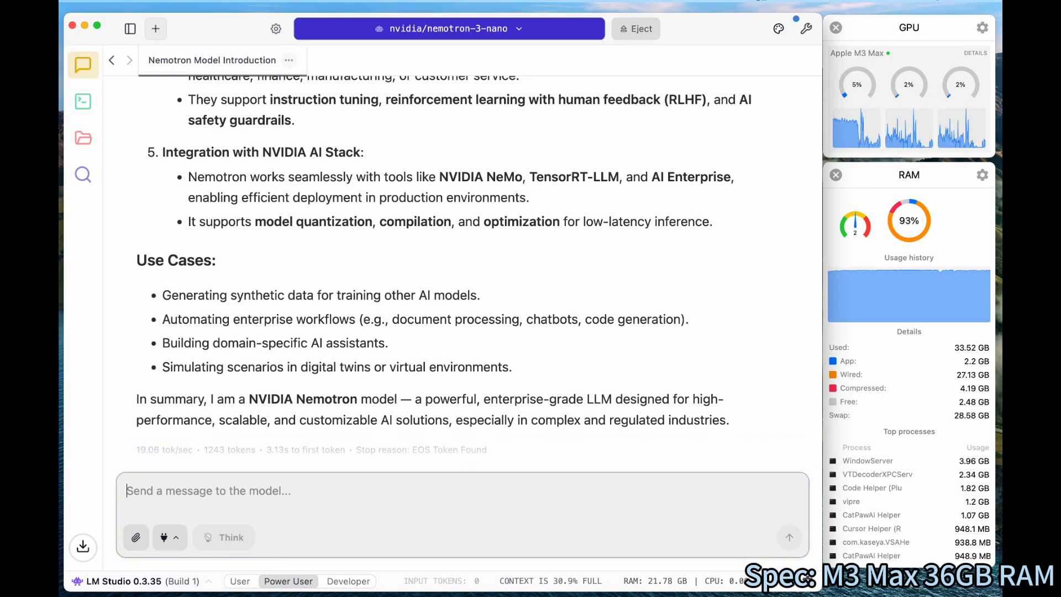
Send the request "write a report about LLM" to the model
type("write a")
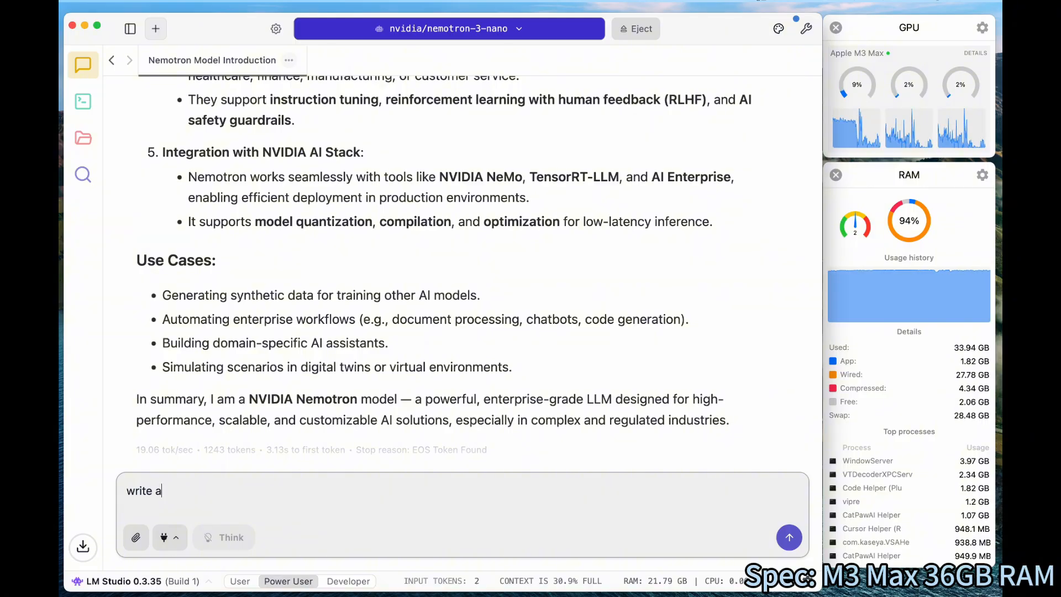
type("report about LL")
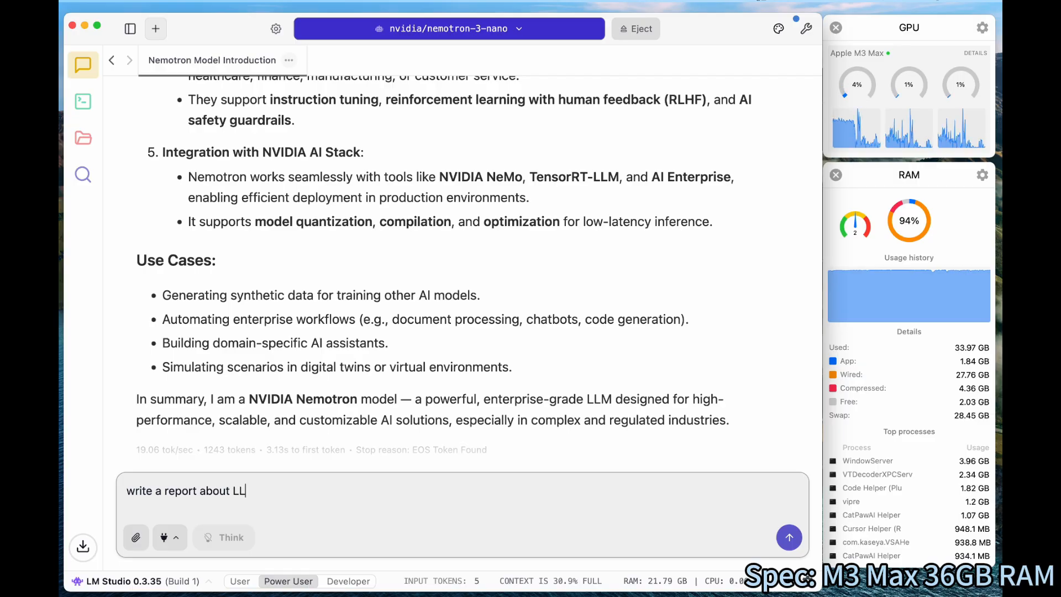
type("M")
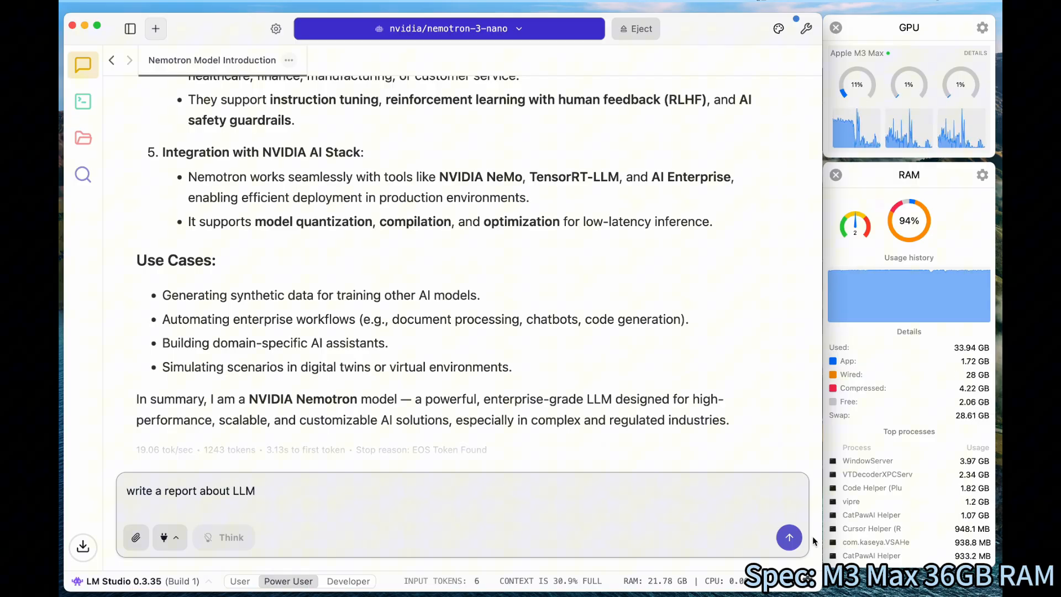
left_click(788, 537)
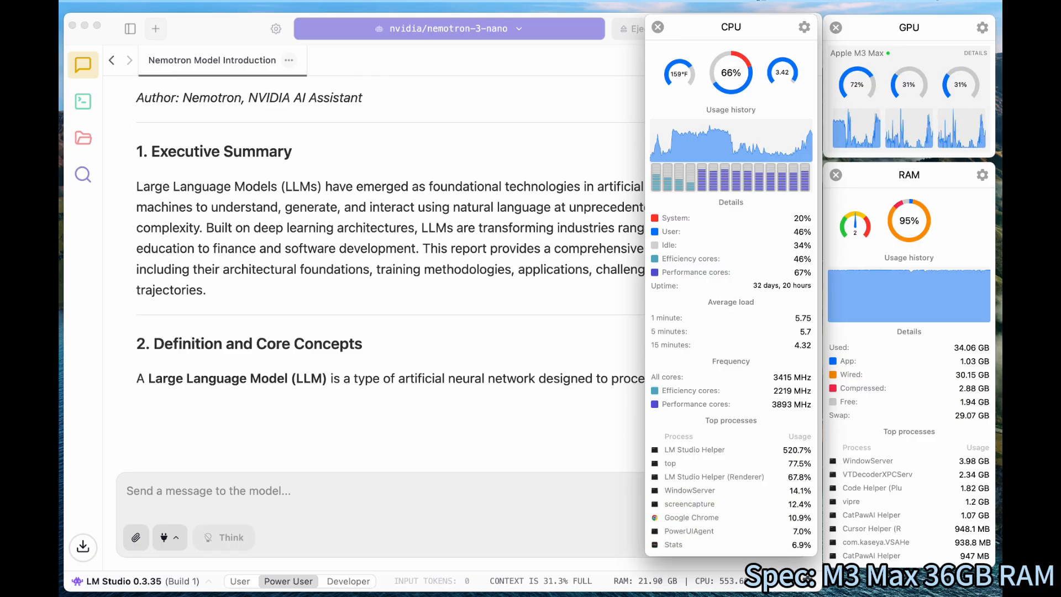
Follow the streaming LLM report down through its conclusion, references and preparer details
scroll("down", 3)
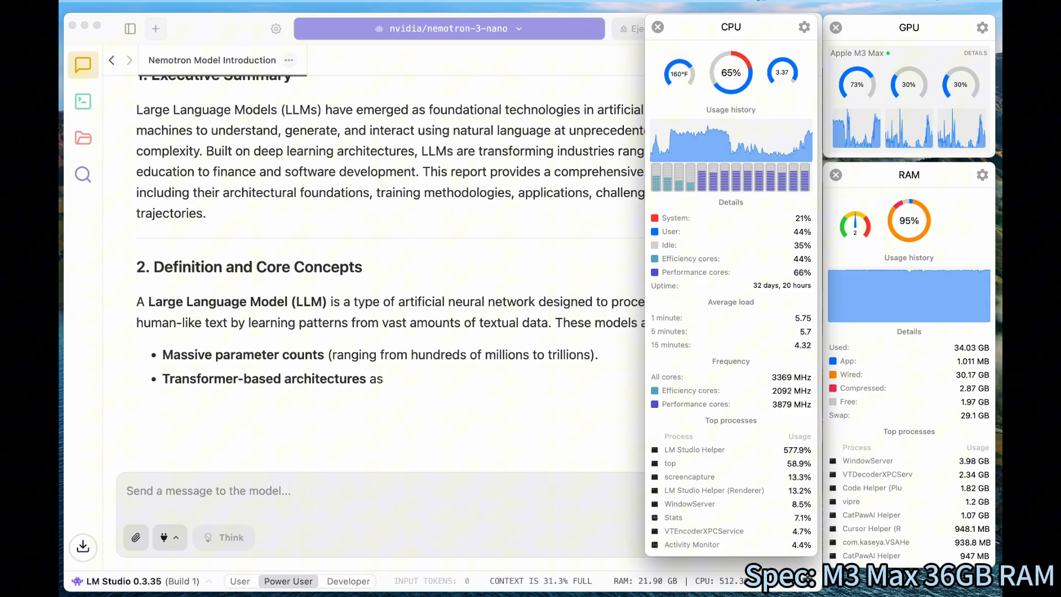
scroll("down", 3)
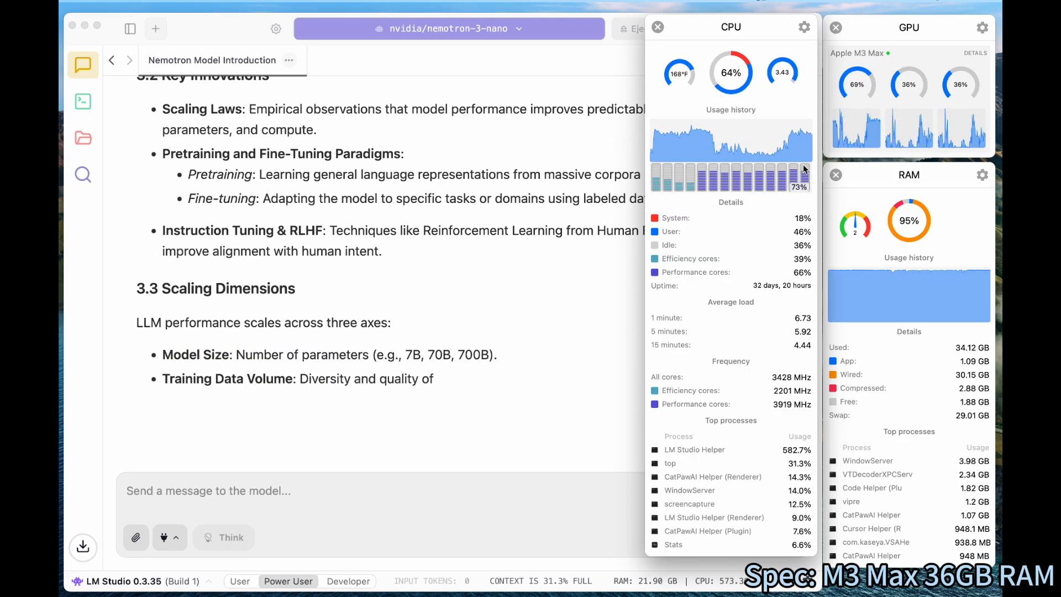
scroll("down", 3)
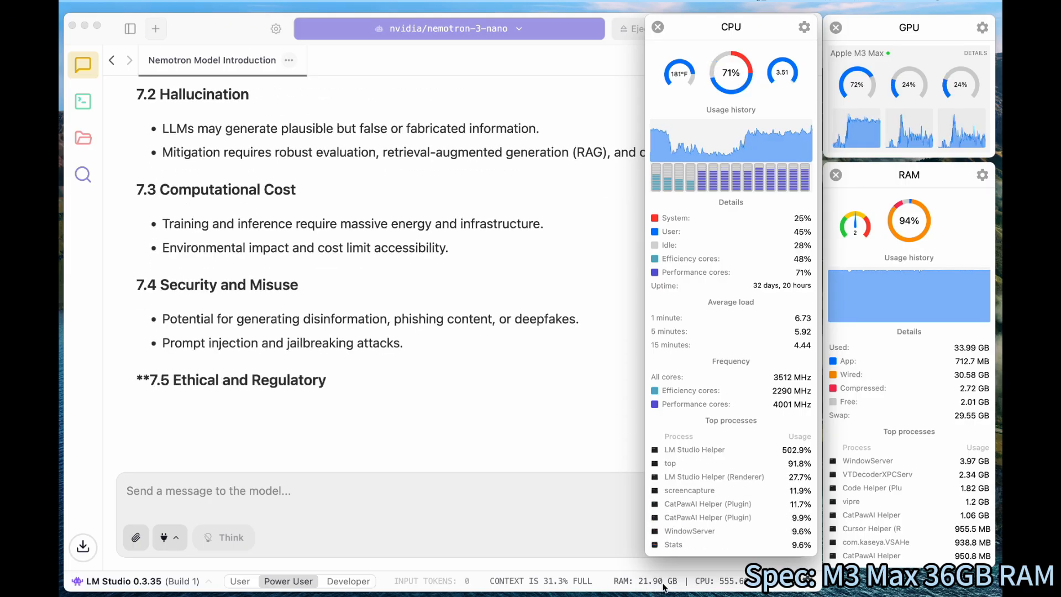
scroll("down", 3)
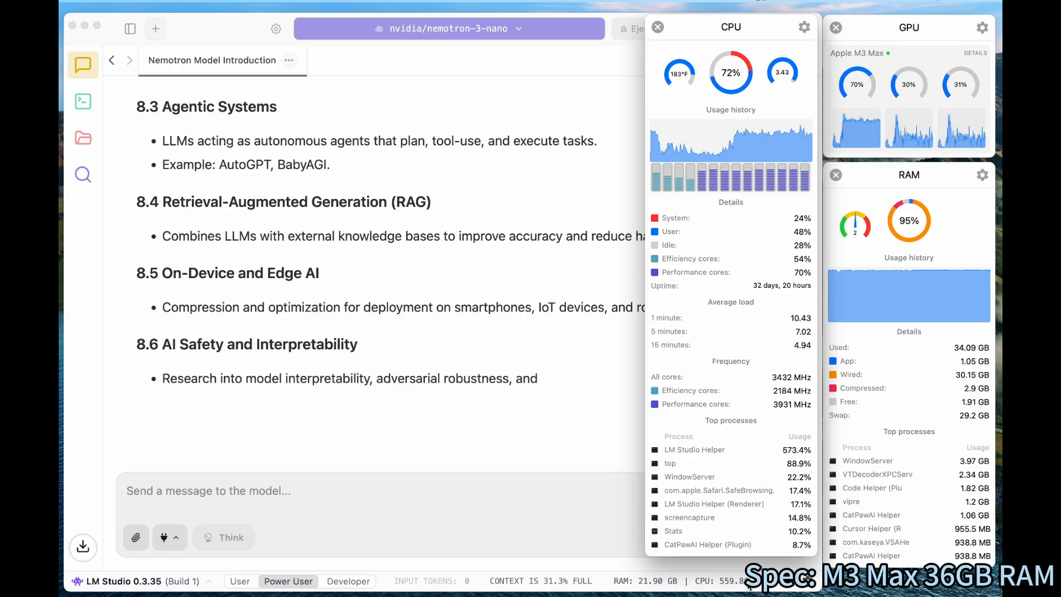
scroll("down", 3)
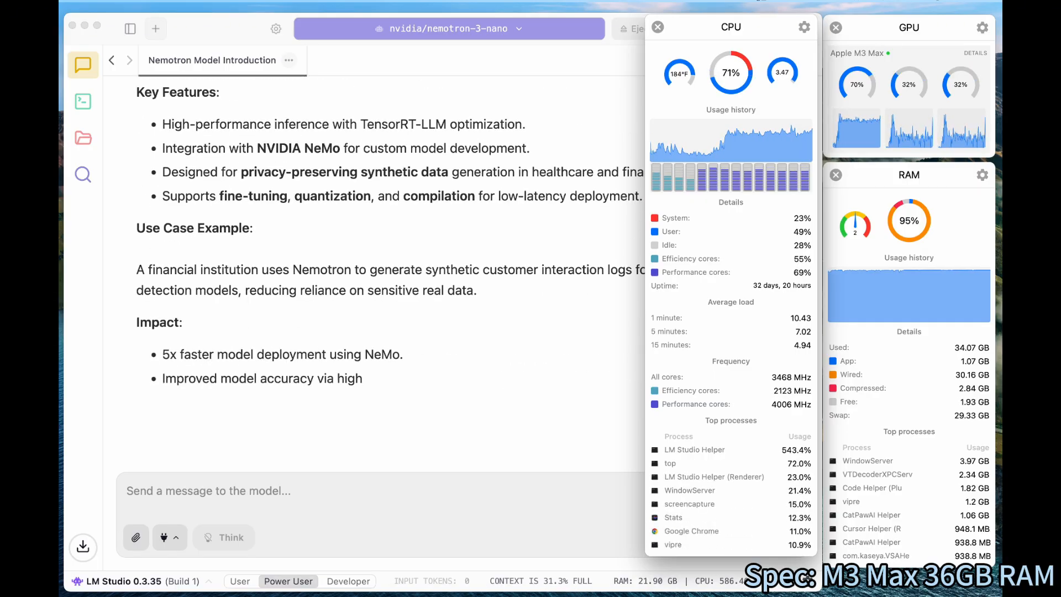
scroll("down", 3)
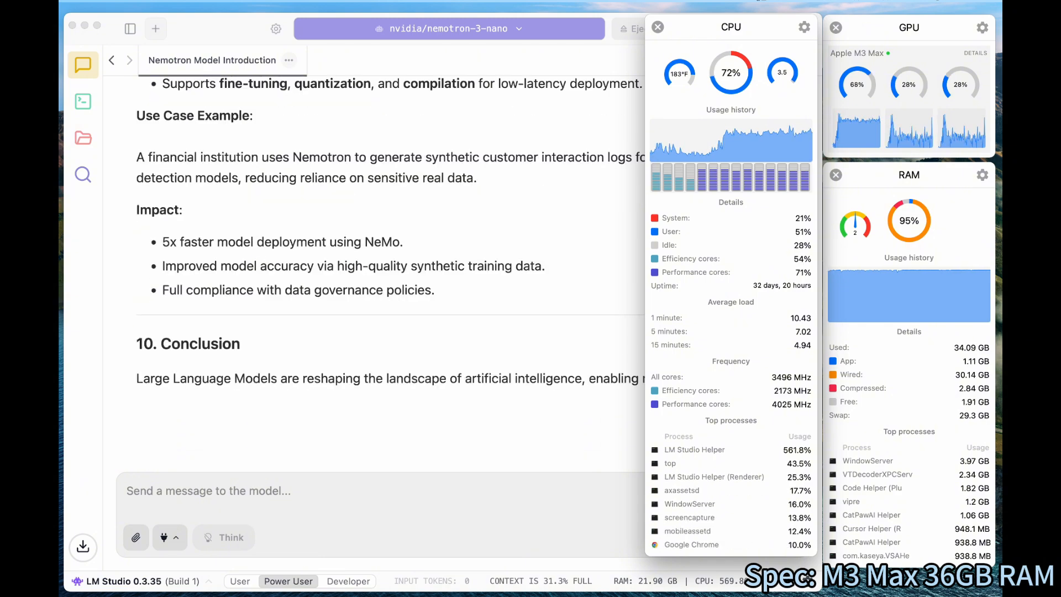
scroll("down", 3)
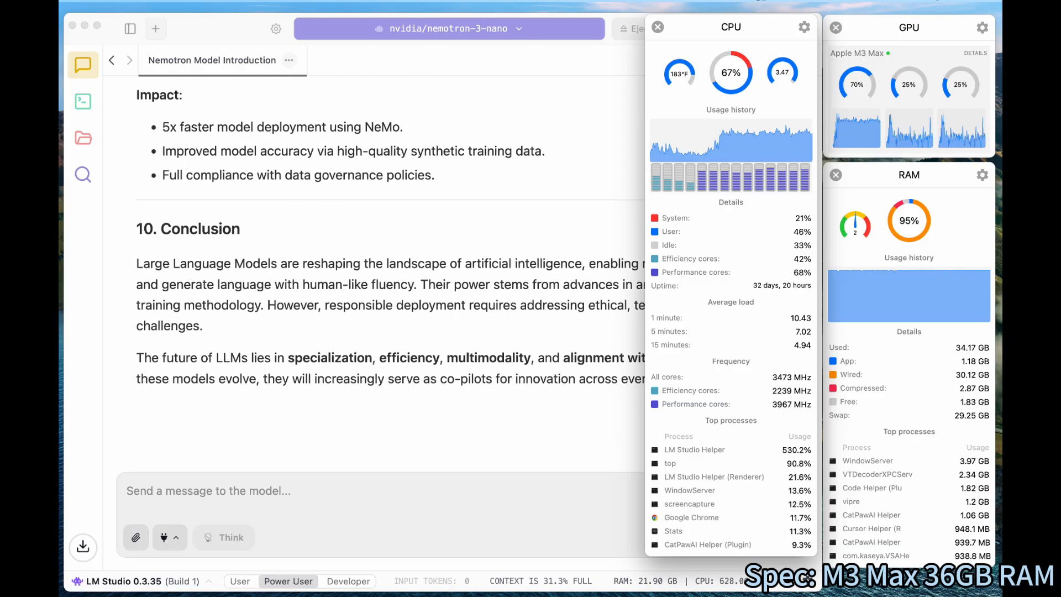
scroll("down", 3)
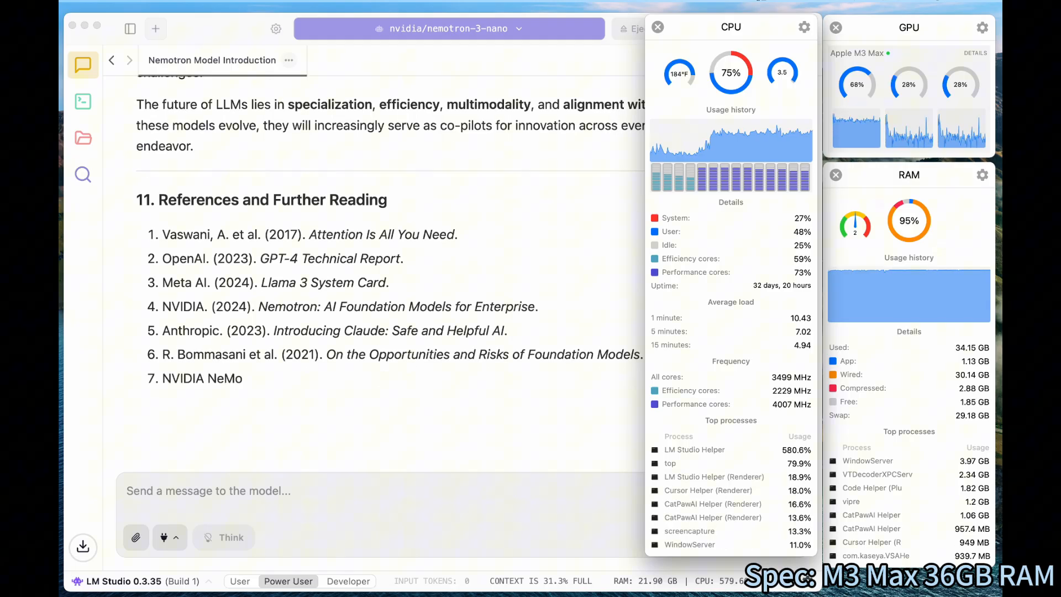
scroll("down", 3)
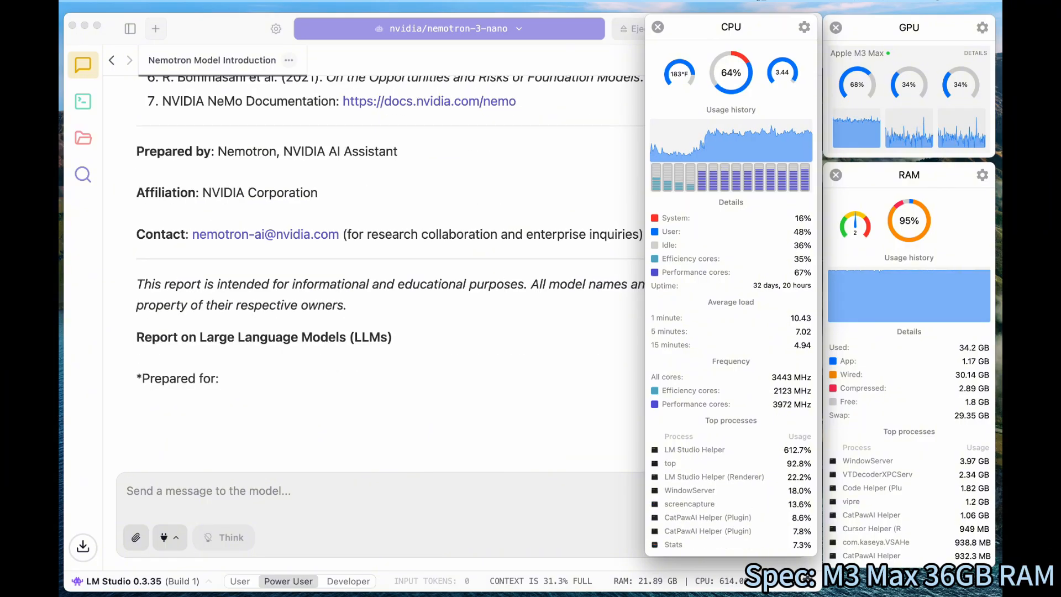
scroll("down", 3)
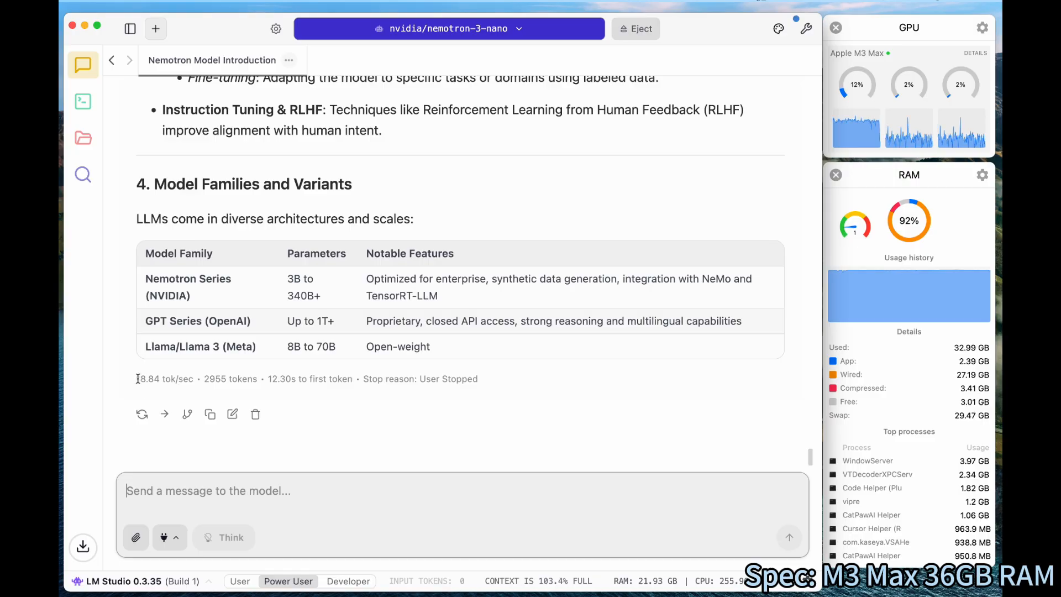
double_click(147, 378)
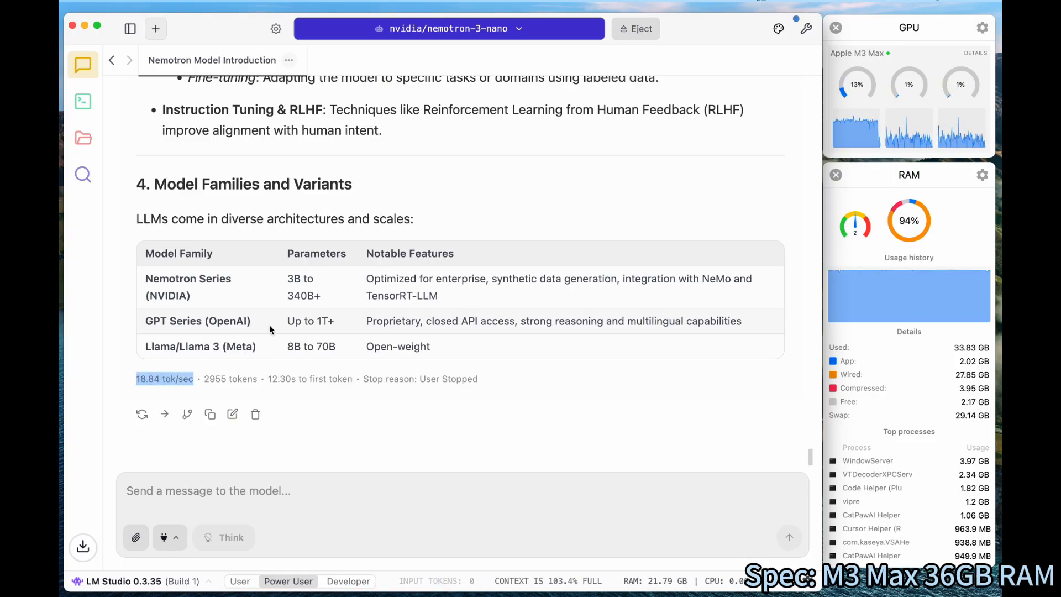
mouse_move(239, 367)
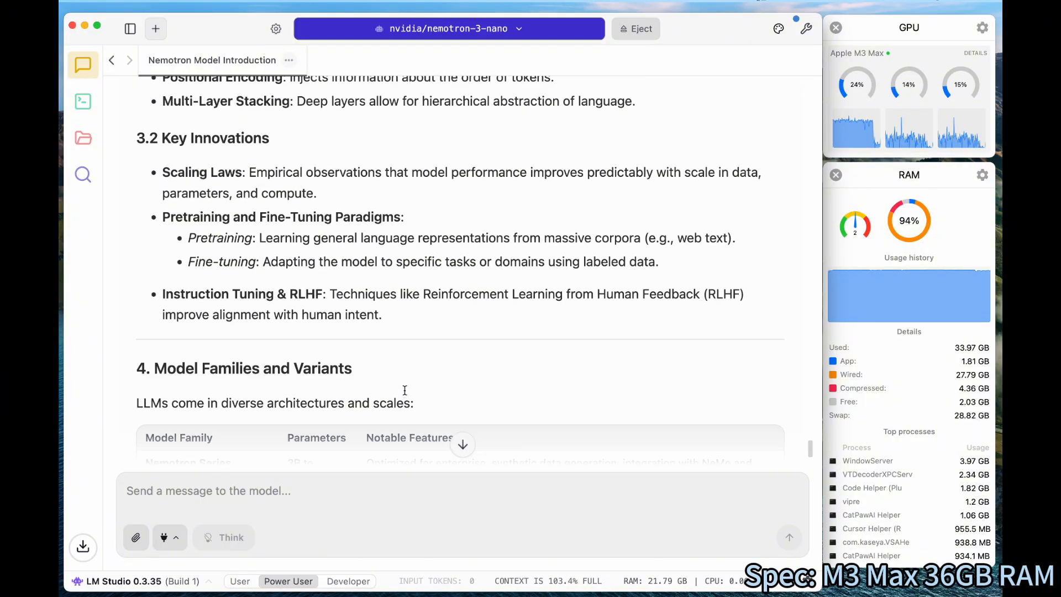
scroll("down", 3)
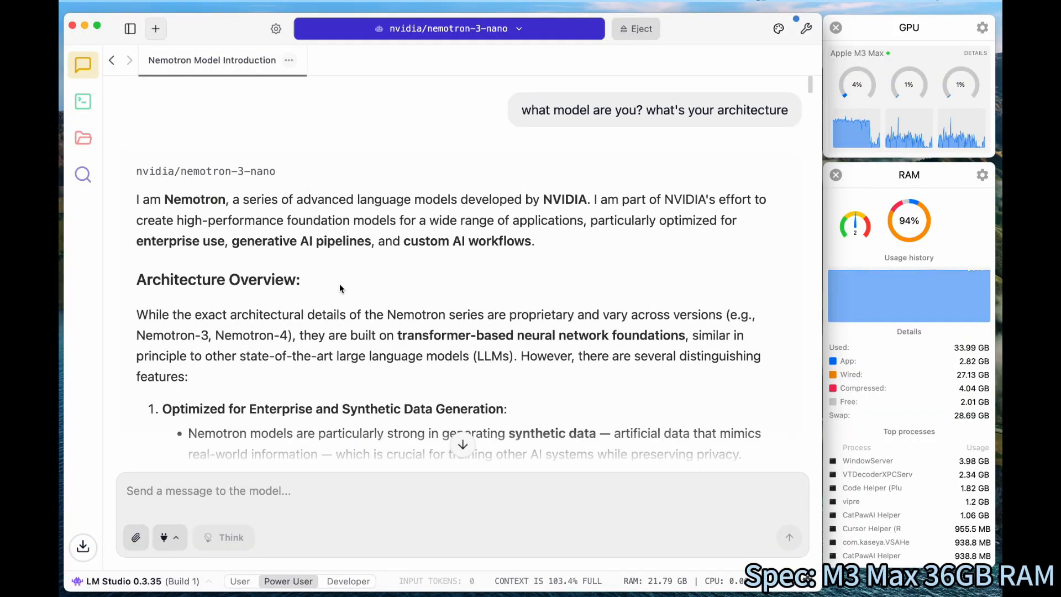
mouse_move(237, 448)
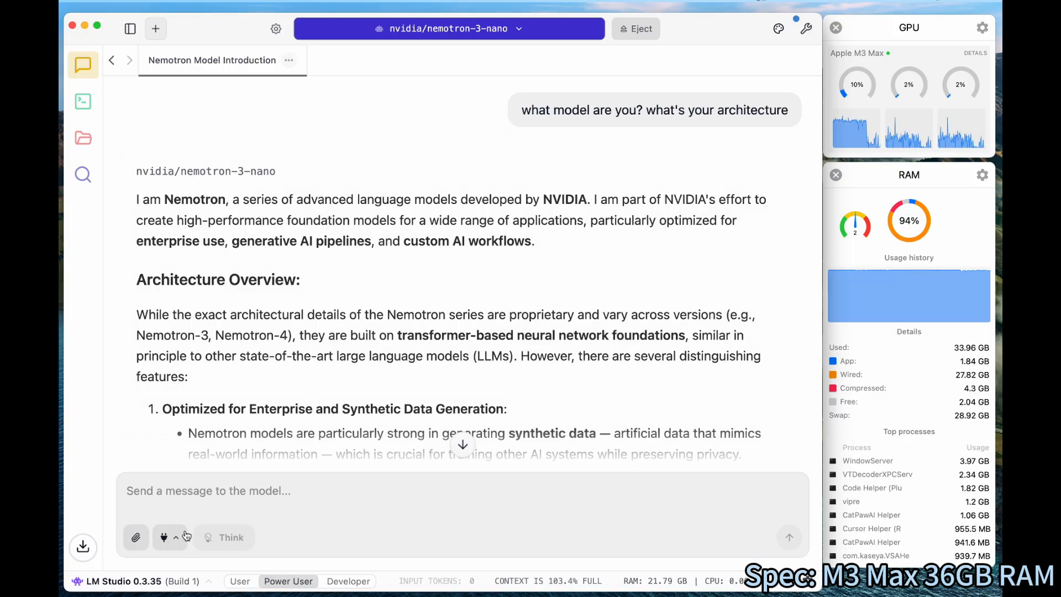
mouse_move(173, 511)
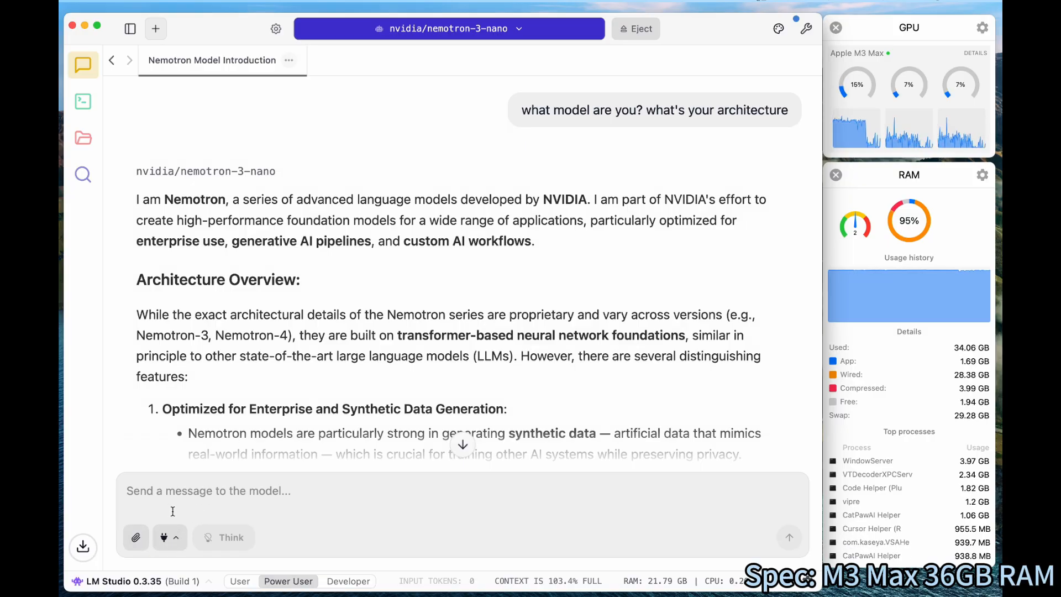